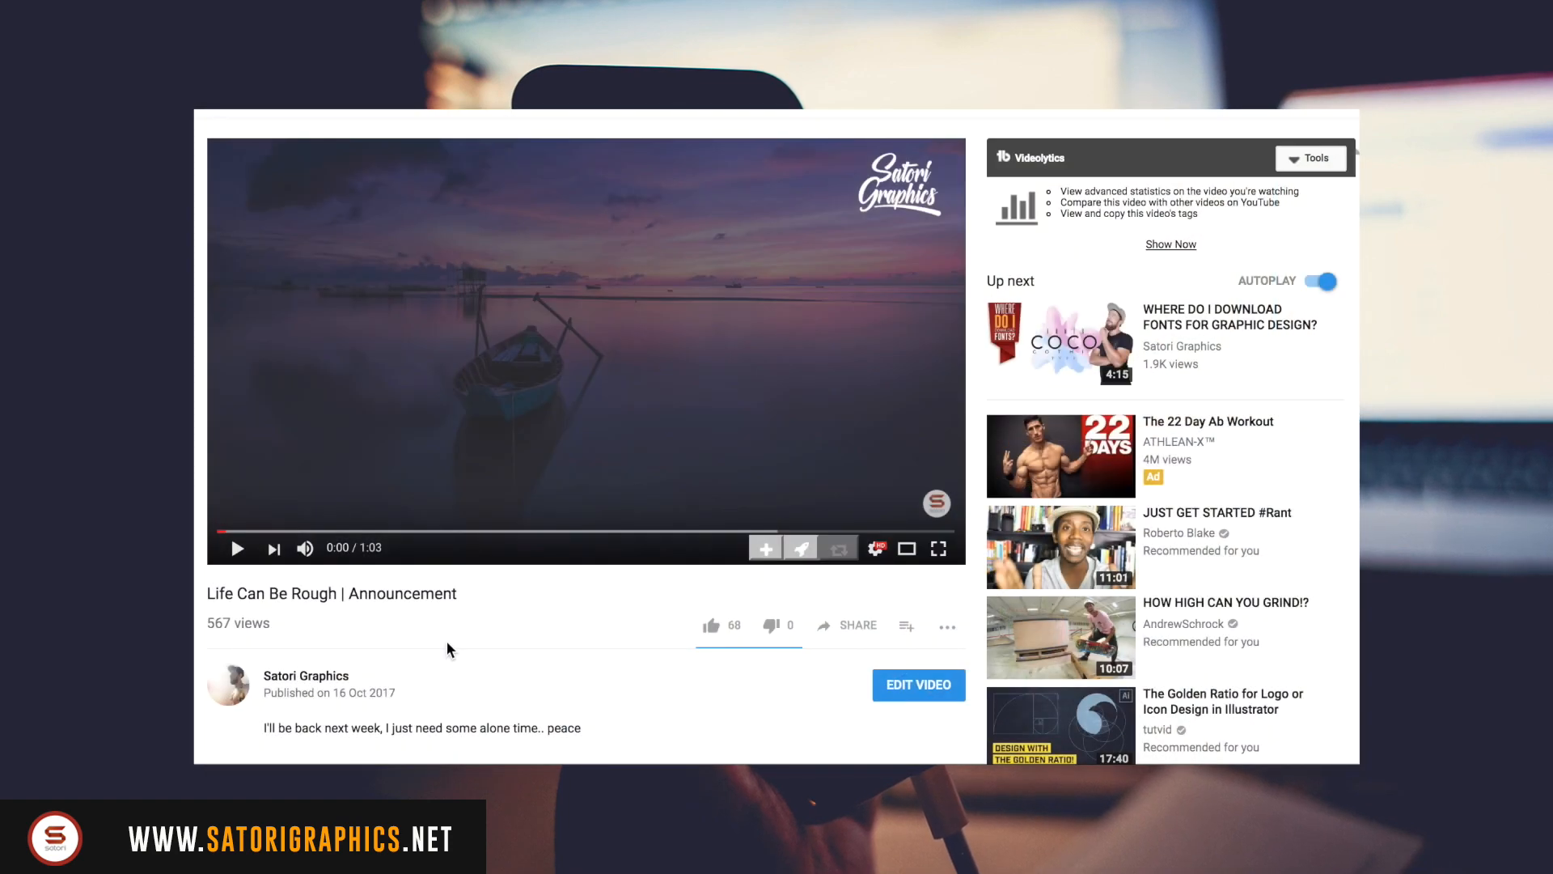
- Open the Character panel and the Pathfinder panel from the Window menu
{"action": "scroll", "scroll_direction": "down", "scroll_amount": 3}
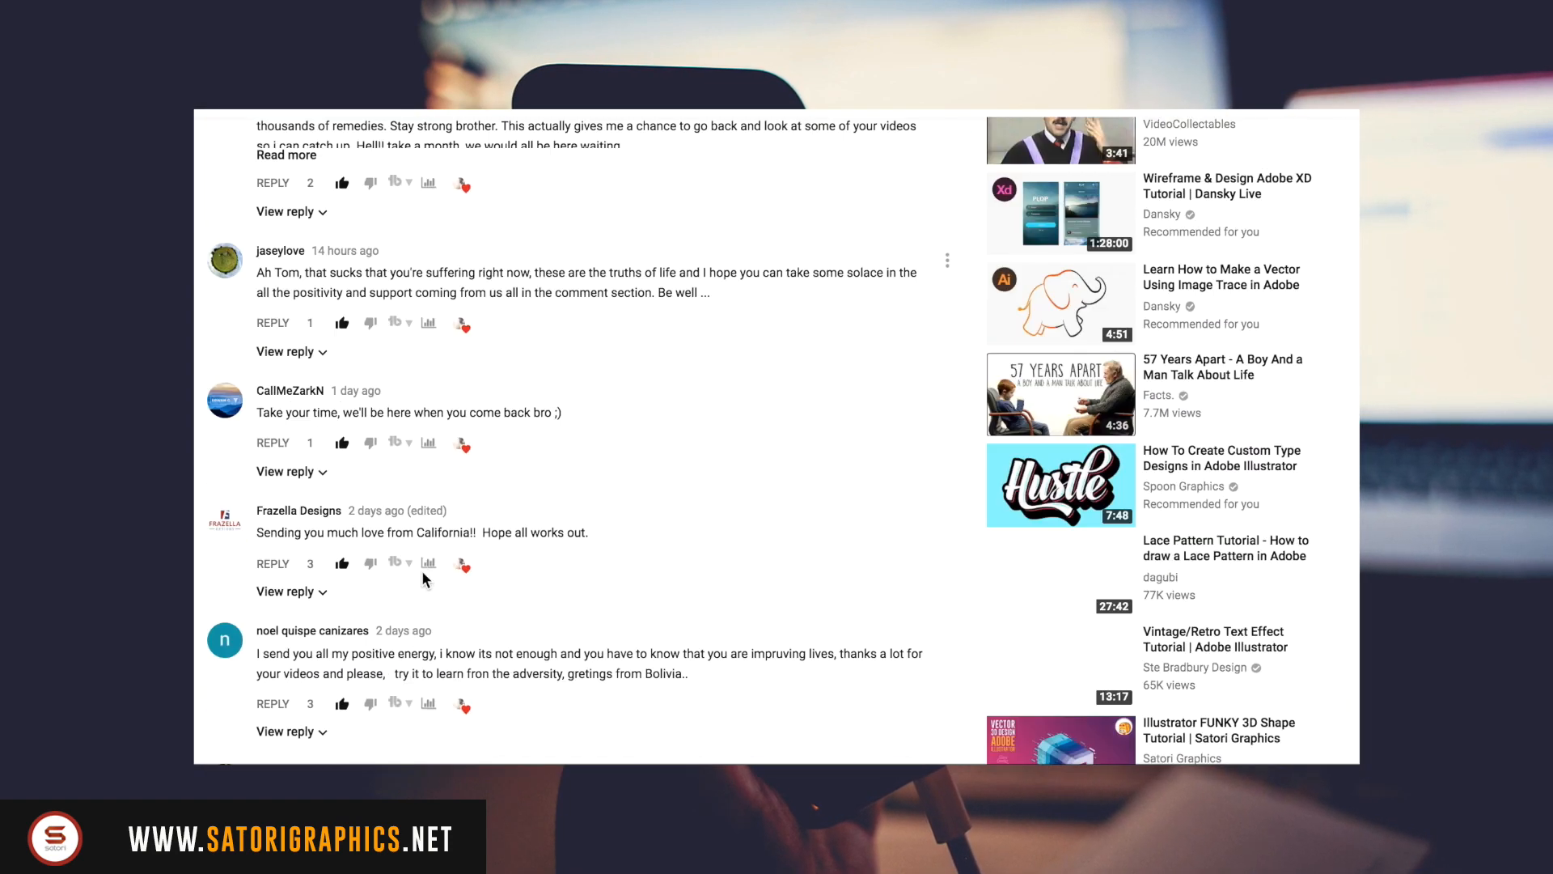
{"action": "scroll", "scroll_direction": "down", "scroll_amount": 3}
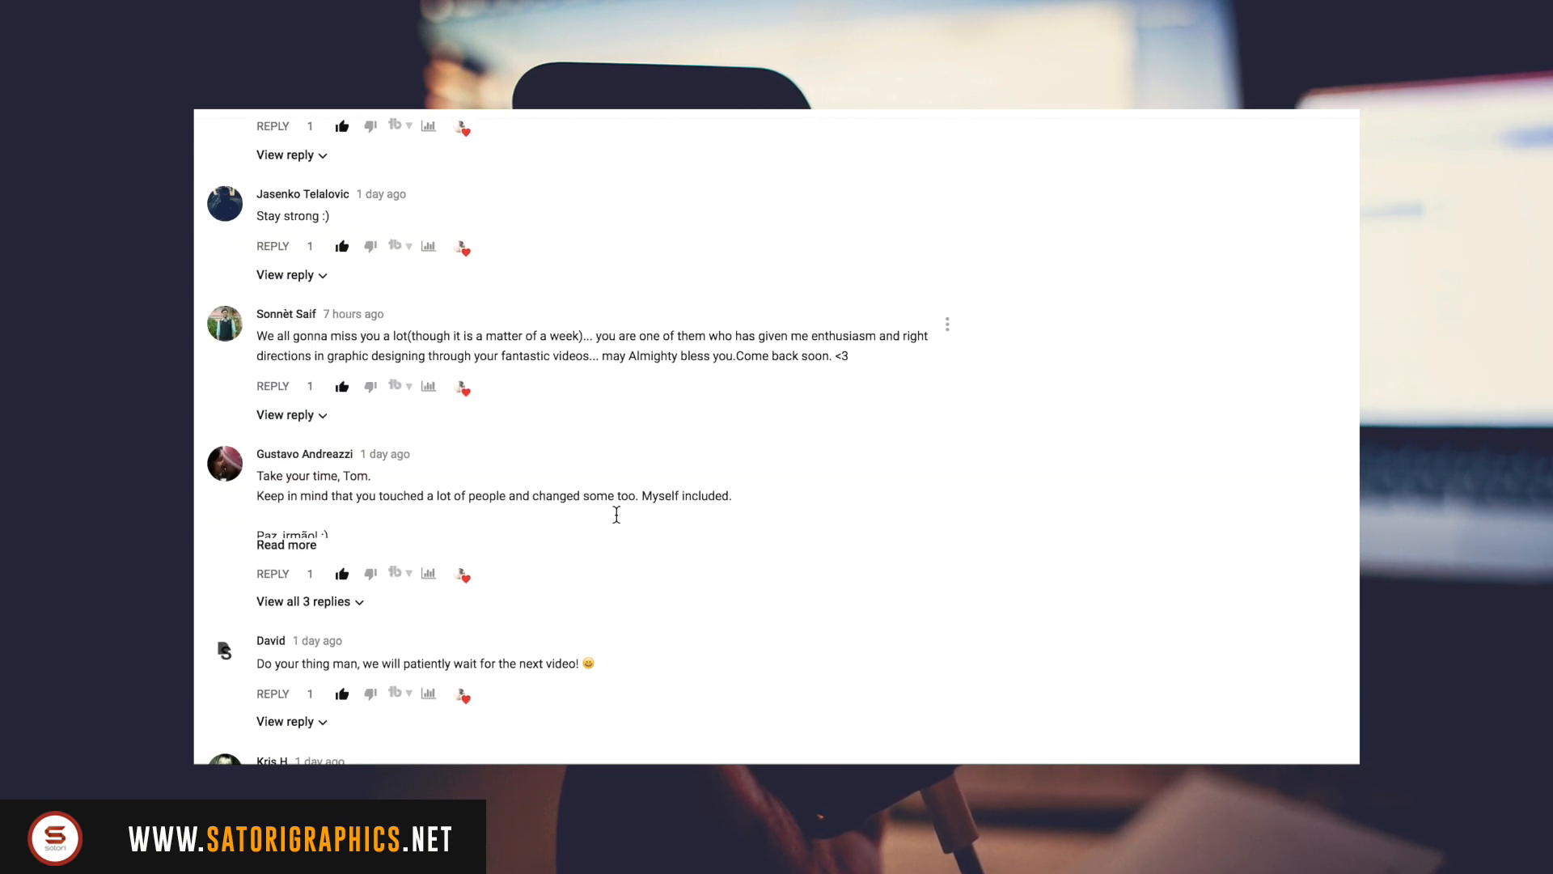
{"action": "scroll", "scroll_direction": "down", "scroll_amount": 3}
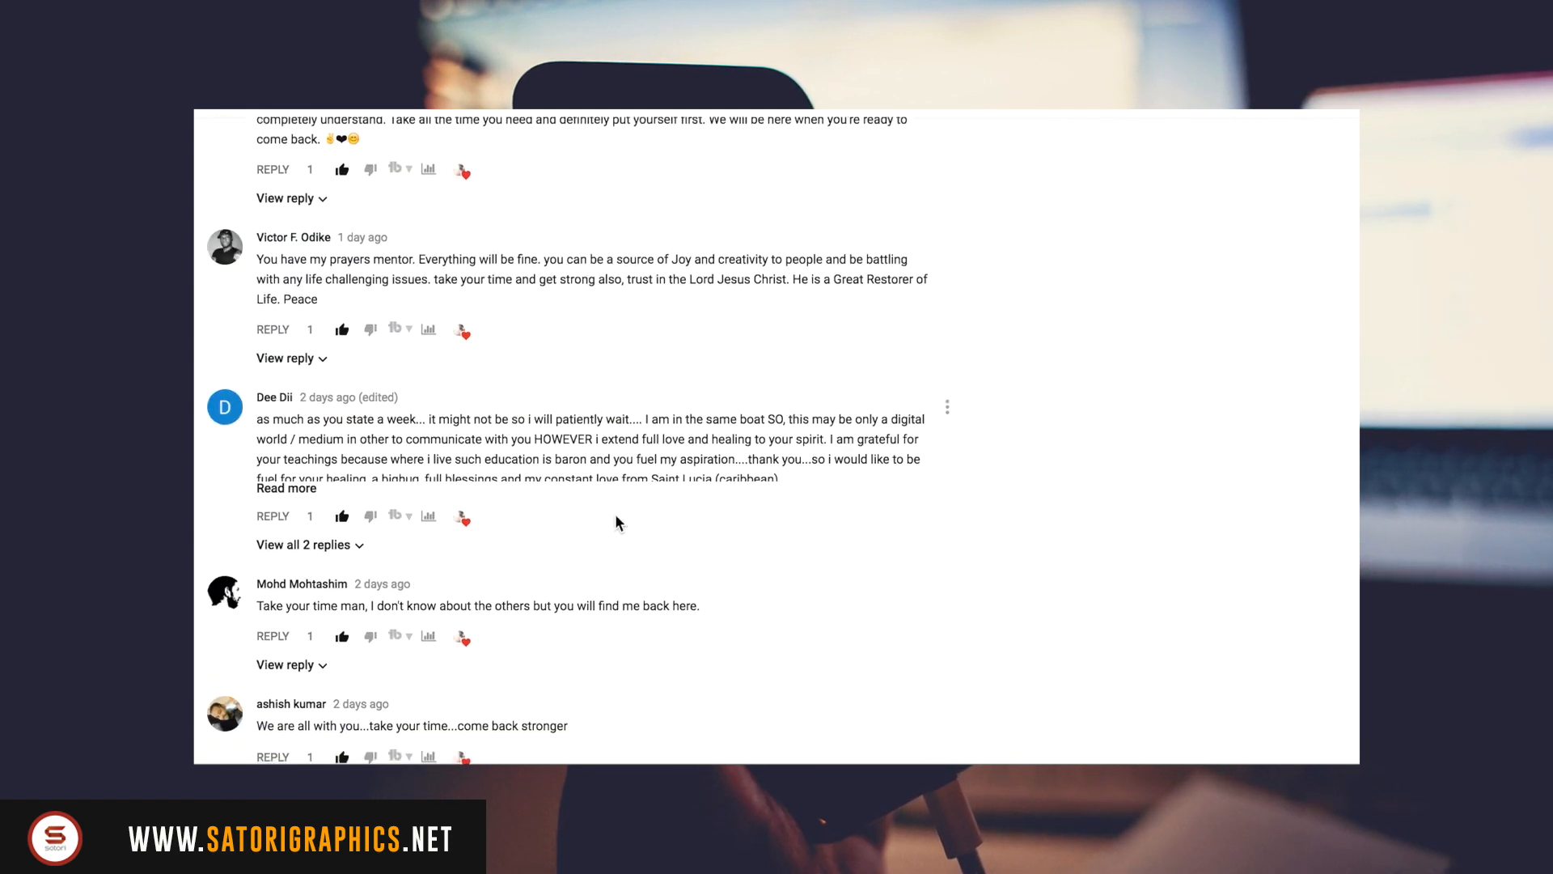
{"action": "scroll", "scroll_direction": "down", "scroll_amount": 3}
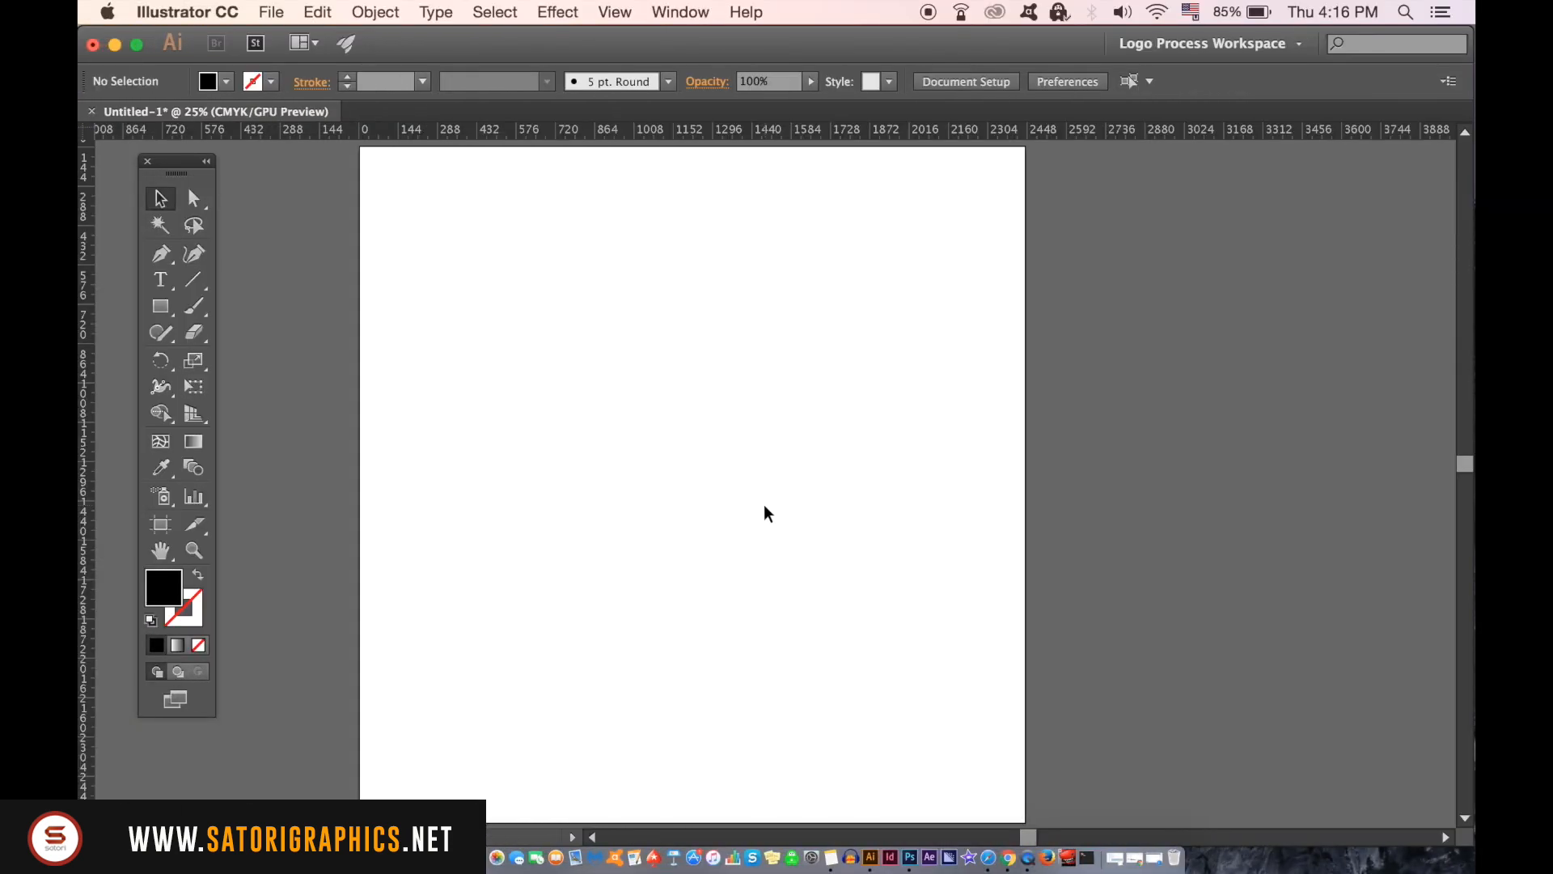
{"action": "left_click", "coordinate": [679, 13]}
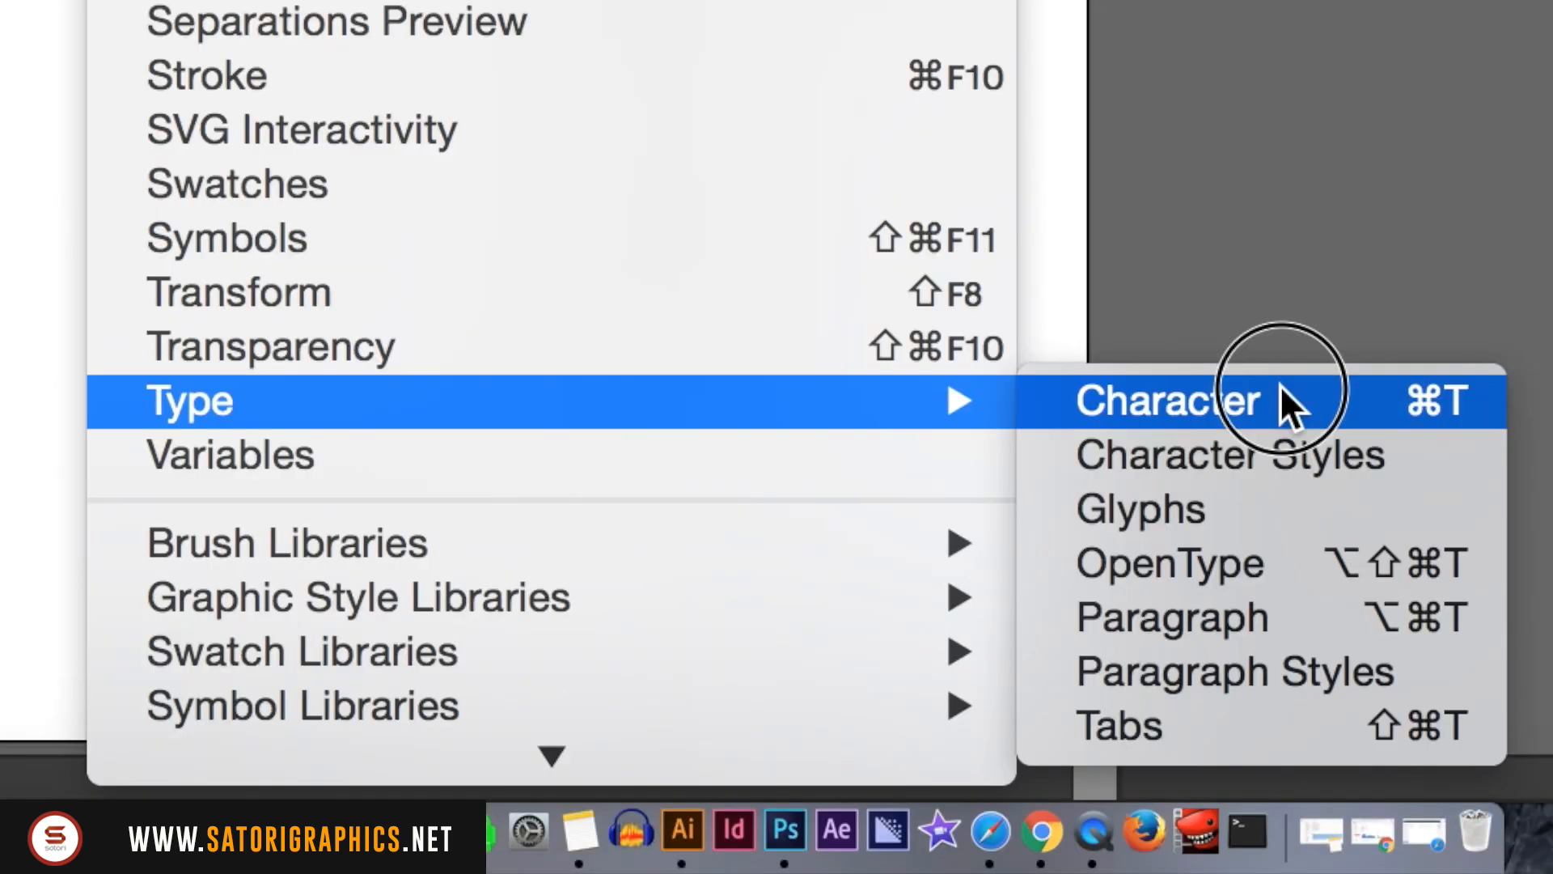
{"action": "left_click", "coordinate": [1168, 401]}
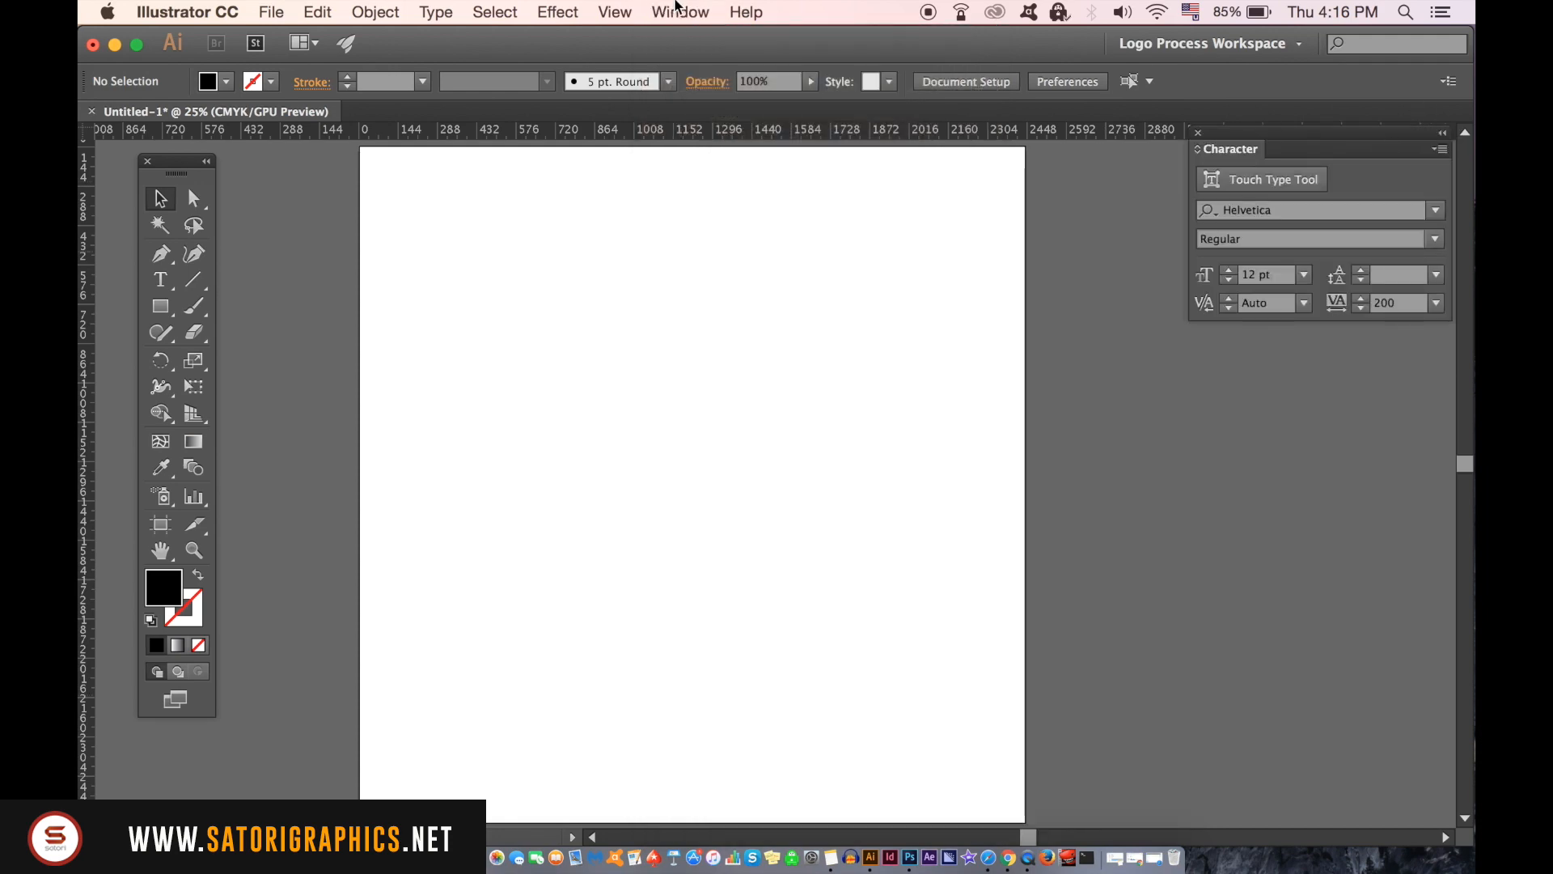
{"action": "left_click", "coordinate": [680, 12]}
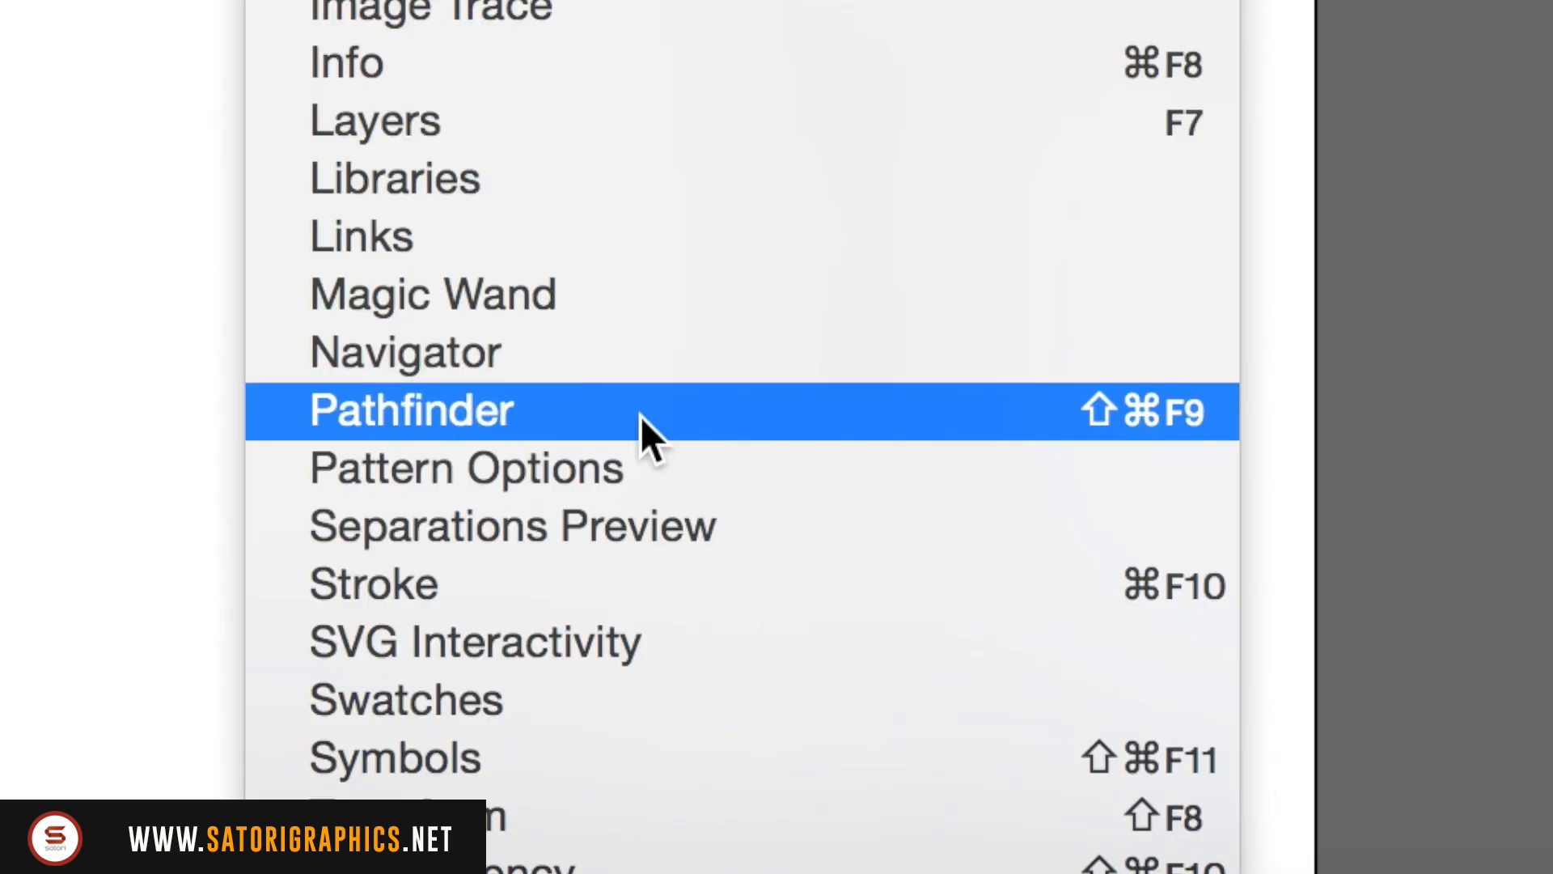
{"action": "left_click", "coordinate": [410, 410]}
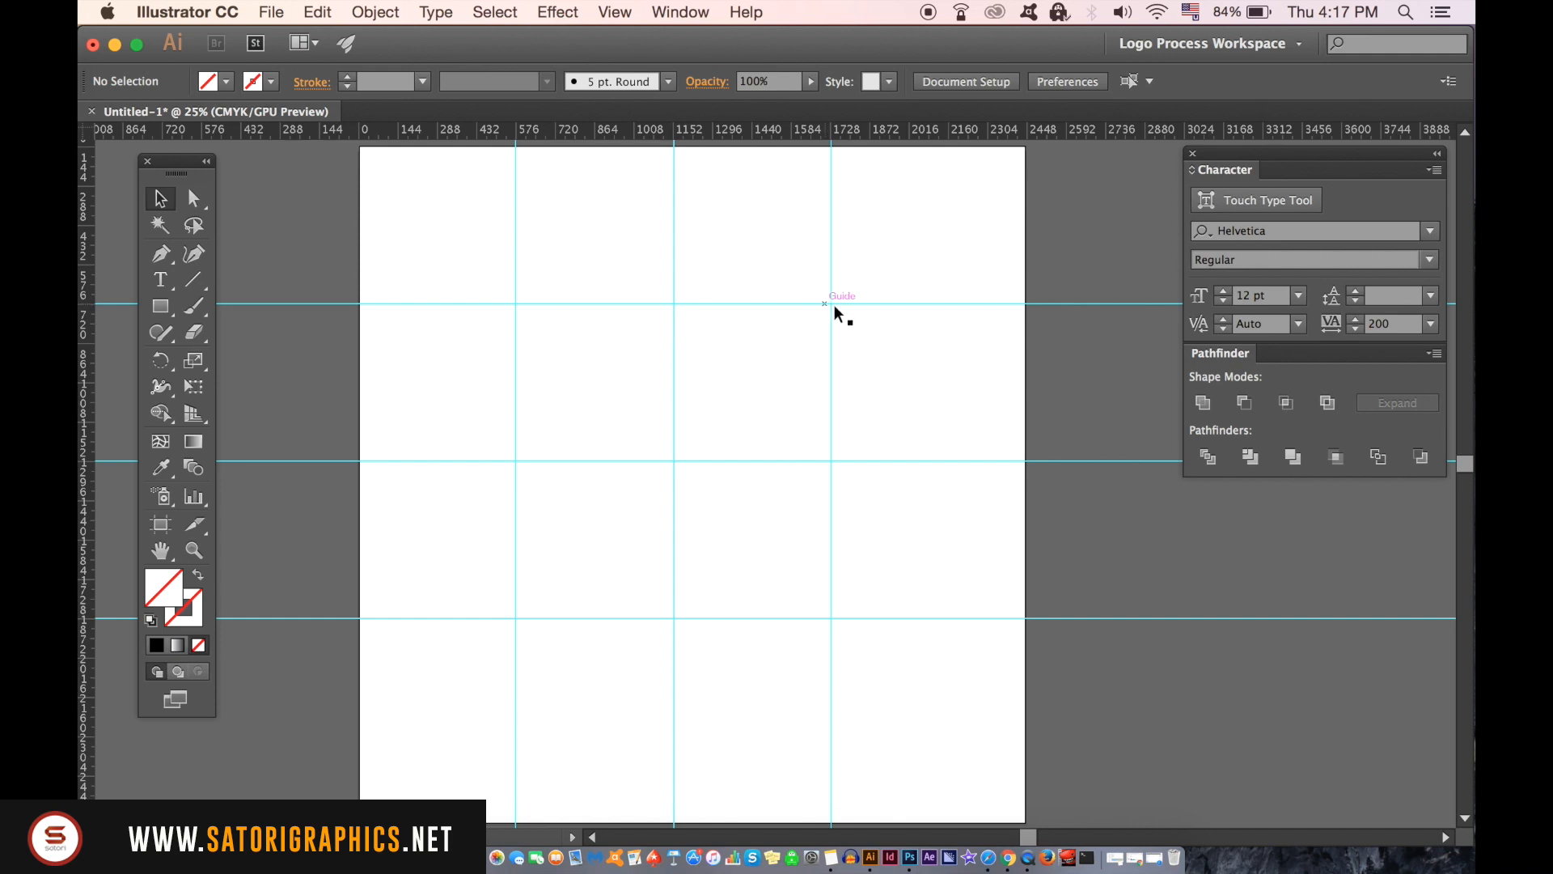
- Lock the 3x3 guide grid using Lock Guides from the canvas context menu
{"action": "right_click", "coordinate": [835, 314]}
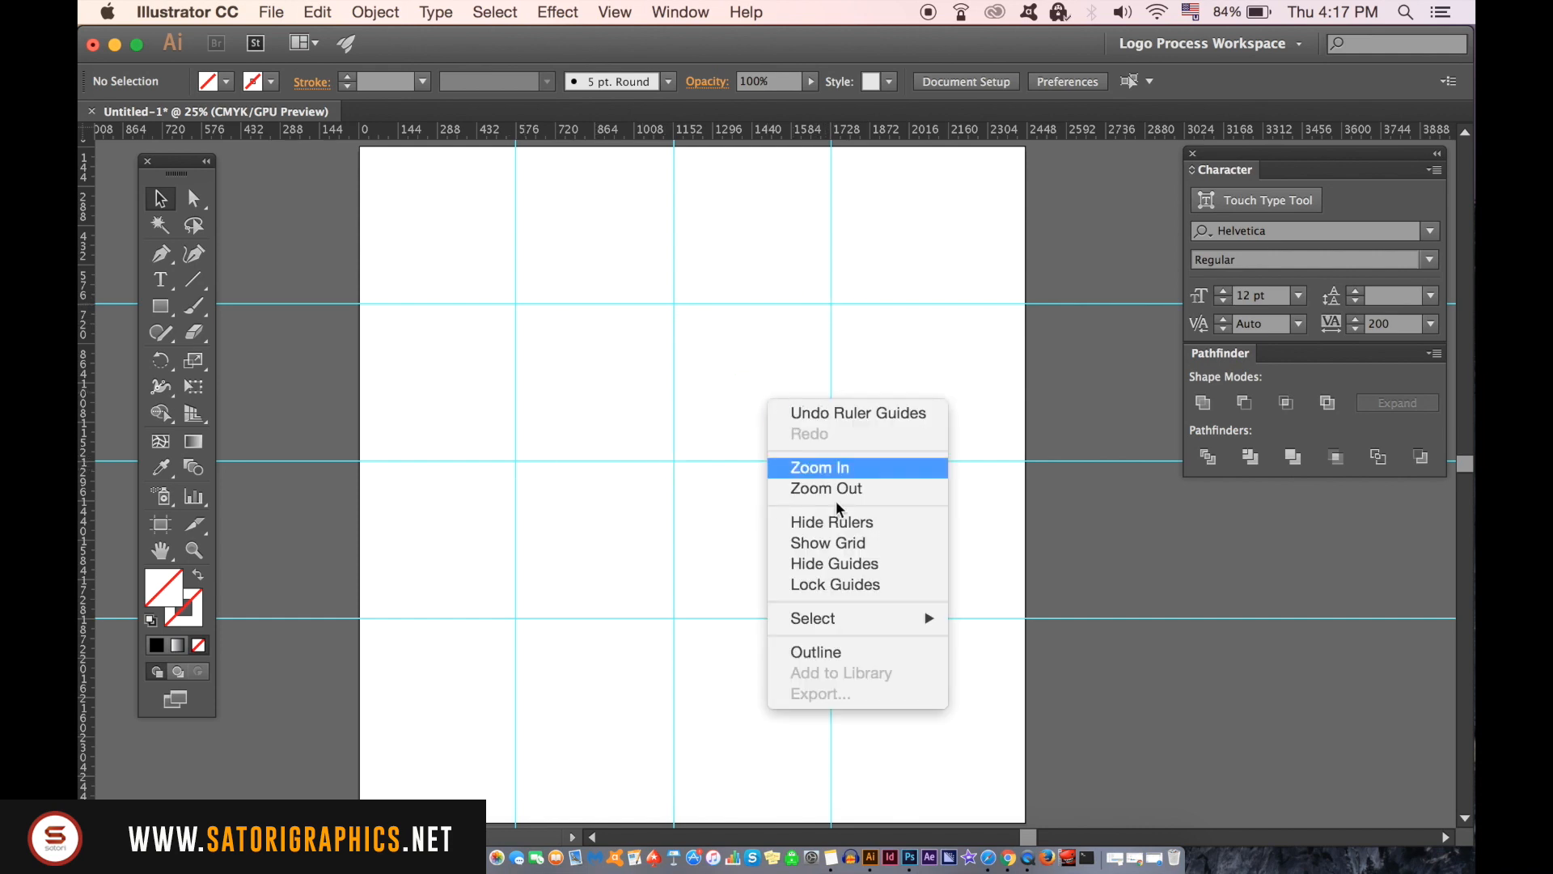
{"action": "mouse_move", "coordinate": [834, 584]}
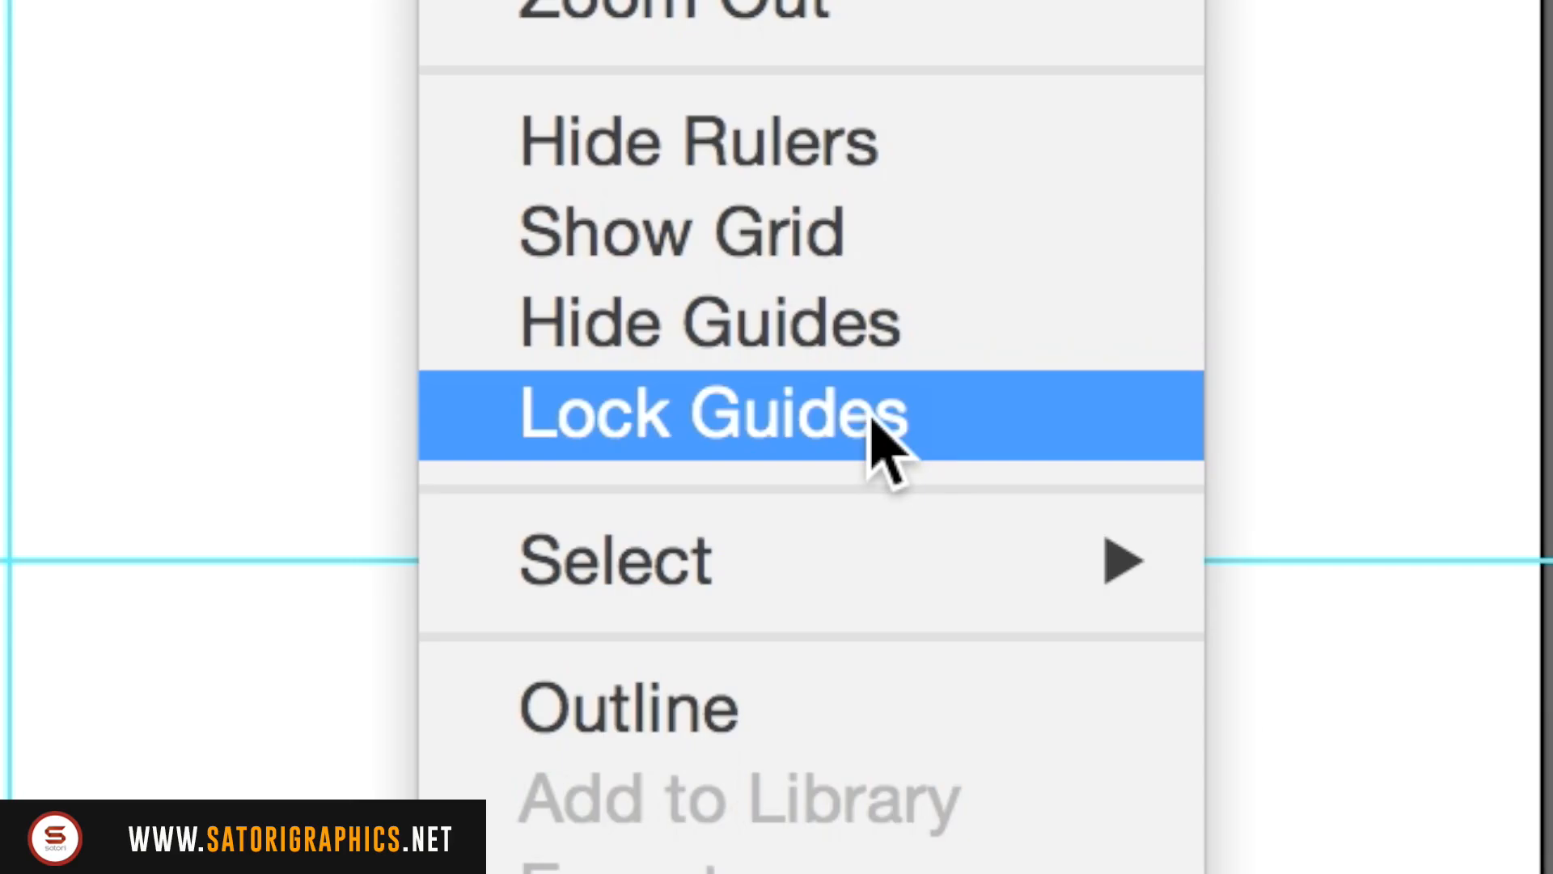
{"action": "left_click", "coordinate": [711, 413]}
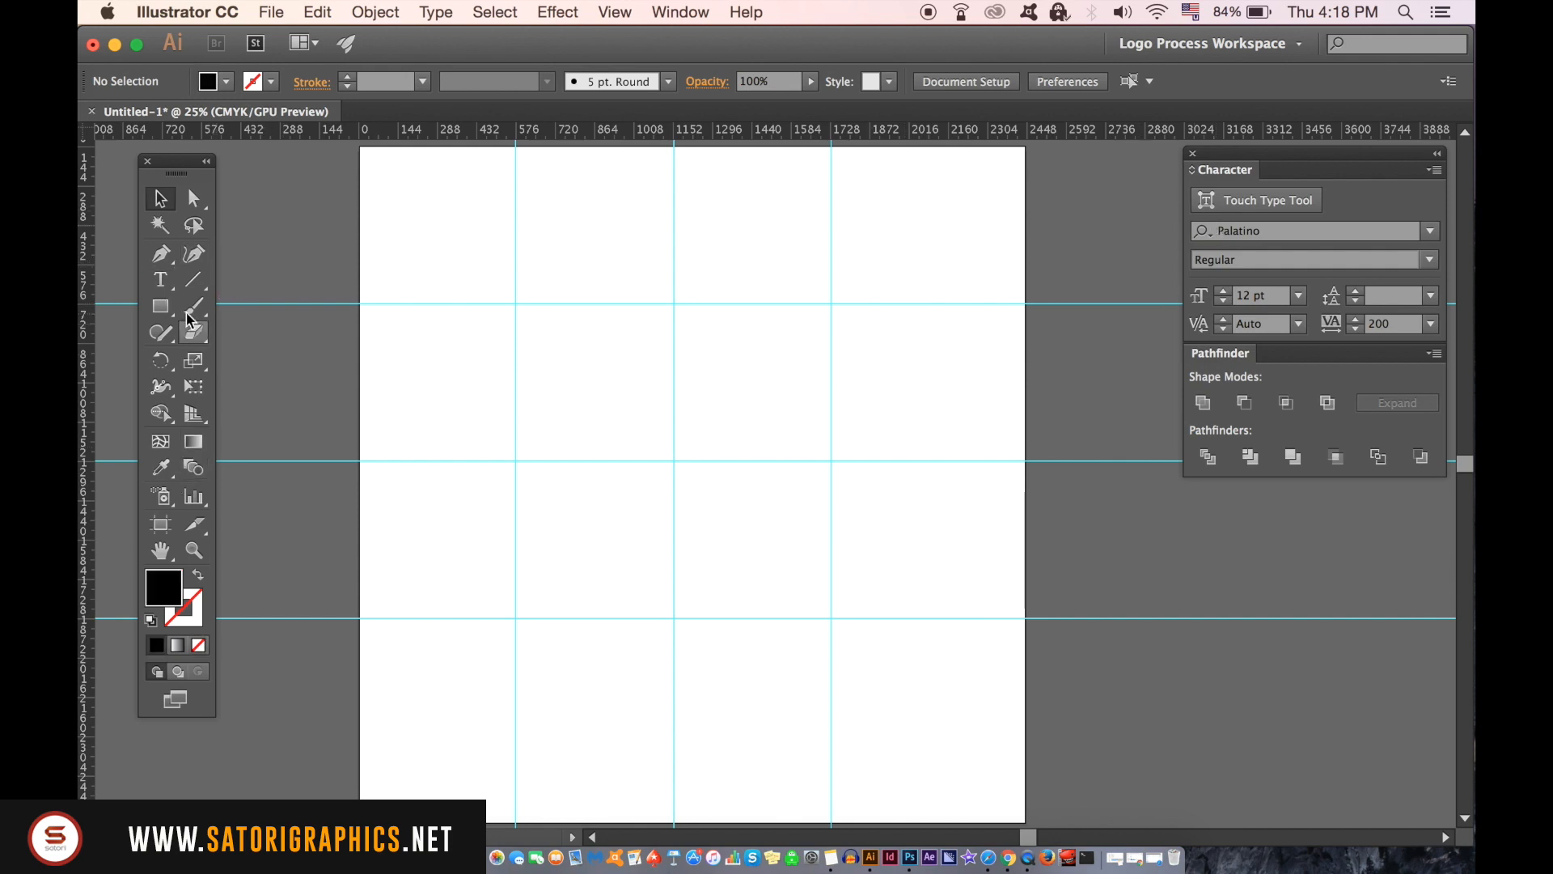
- Type Palatino letters, change the middle one to N and centre it, then copy the row down
{"action": "left_click", "coordinate": [160, 279]}
{"action": "type", "text": "I"}
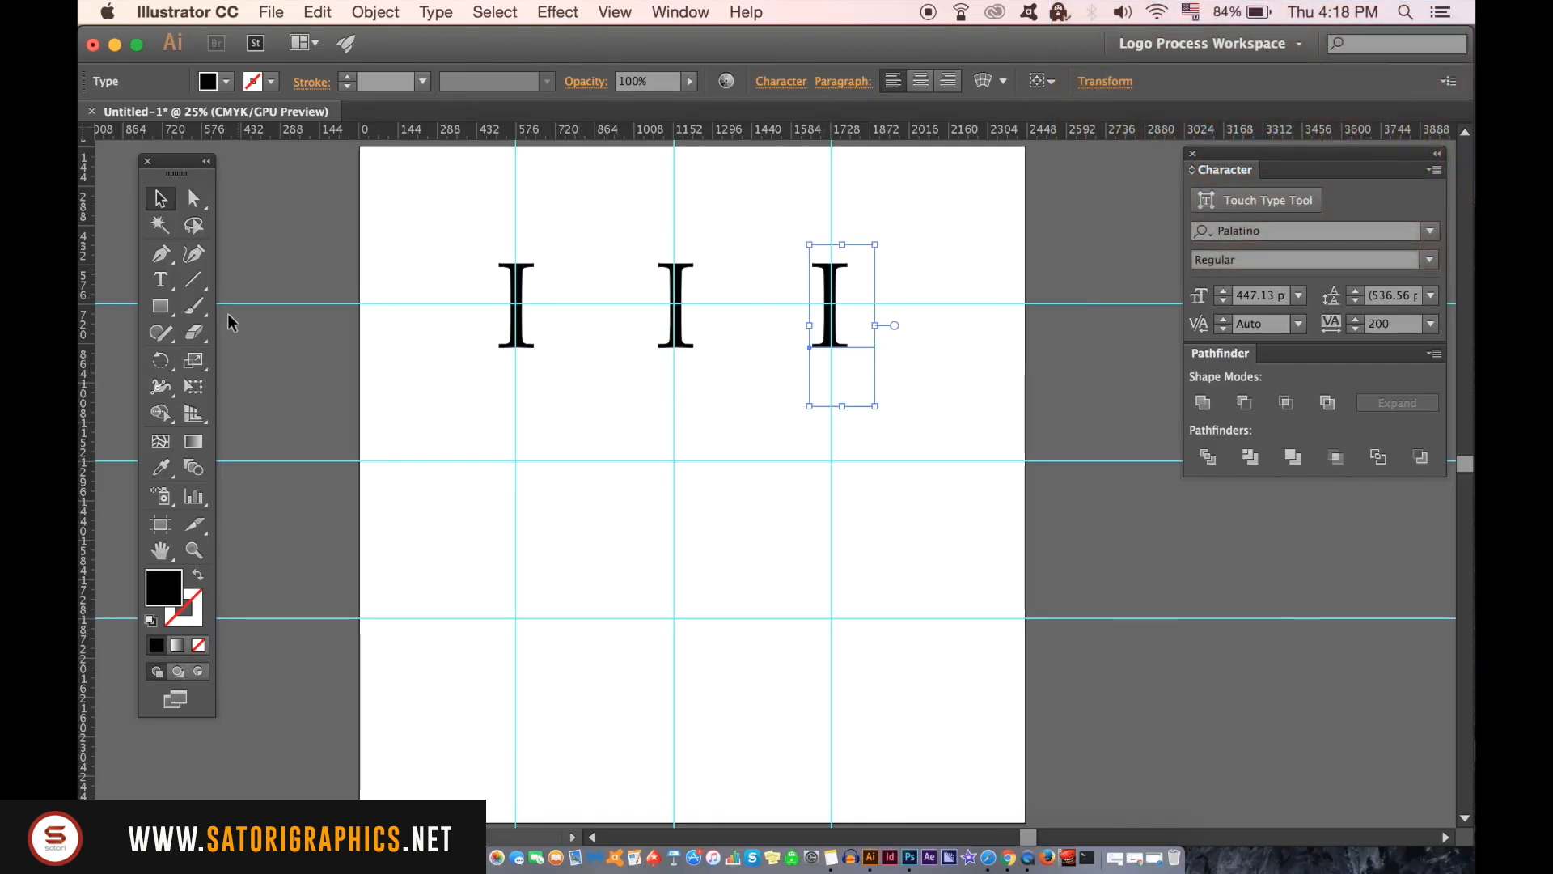
{"action": "left_click", "coordinate": [159, 278]}
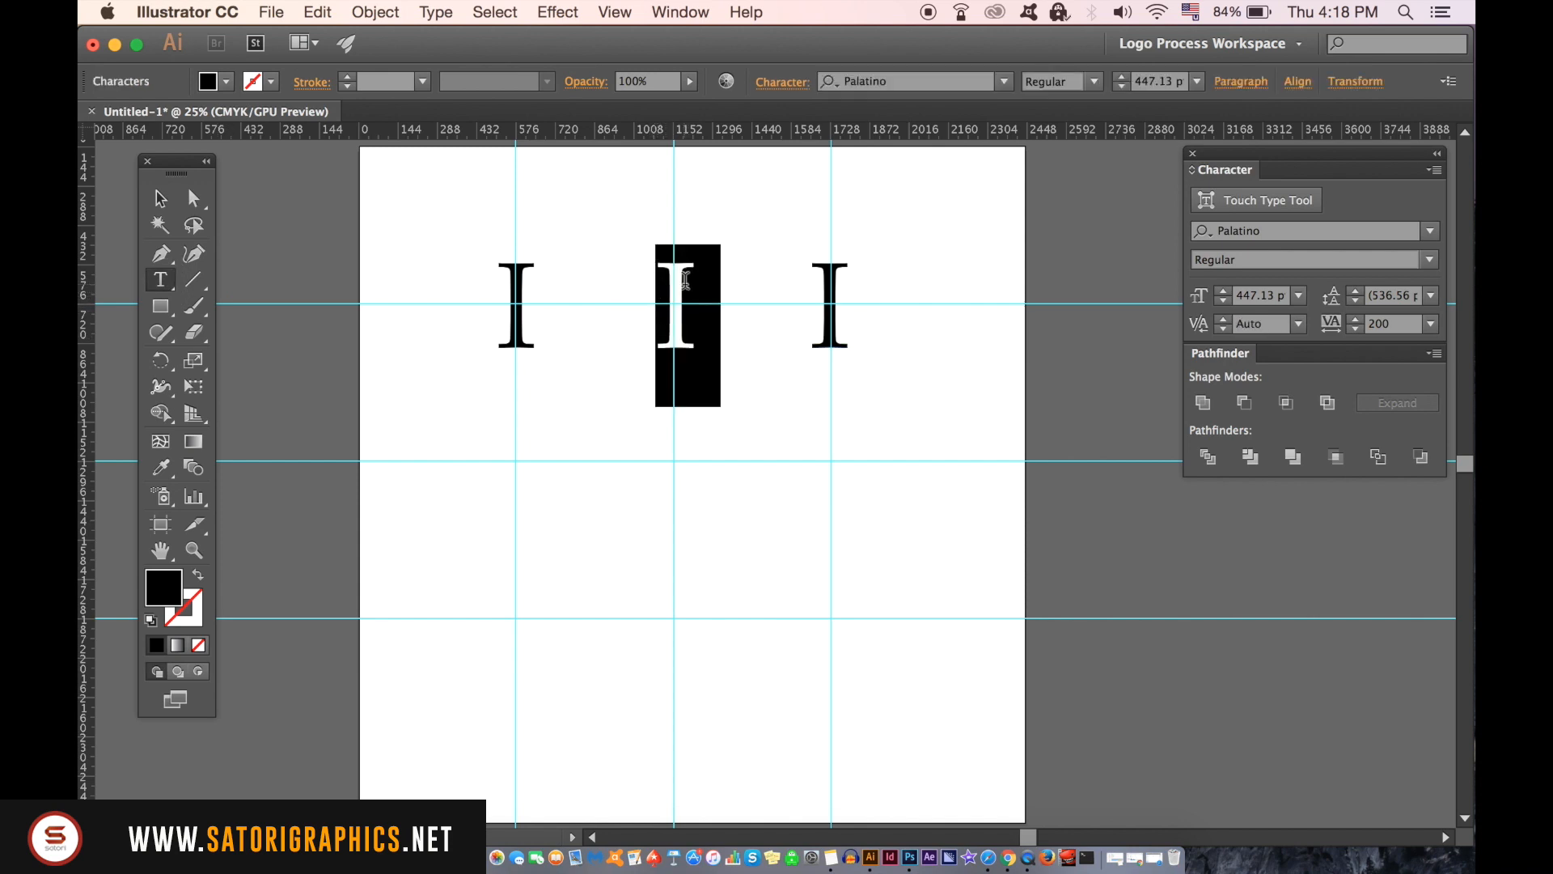
{"action": "type", "text": "N"}
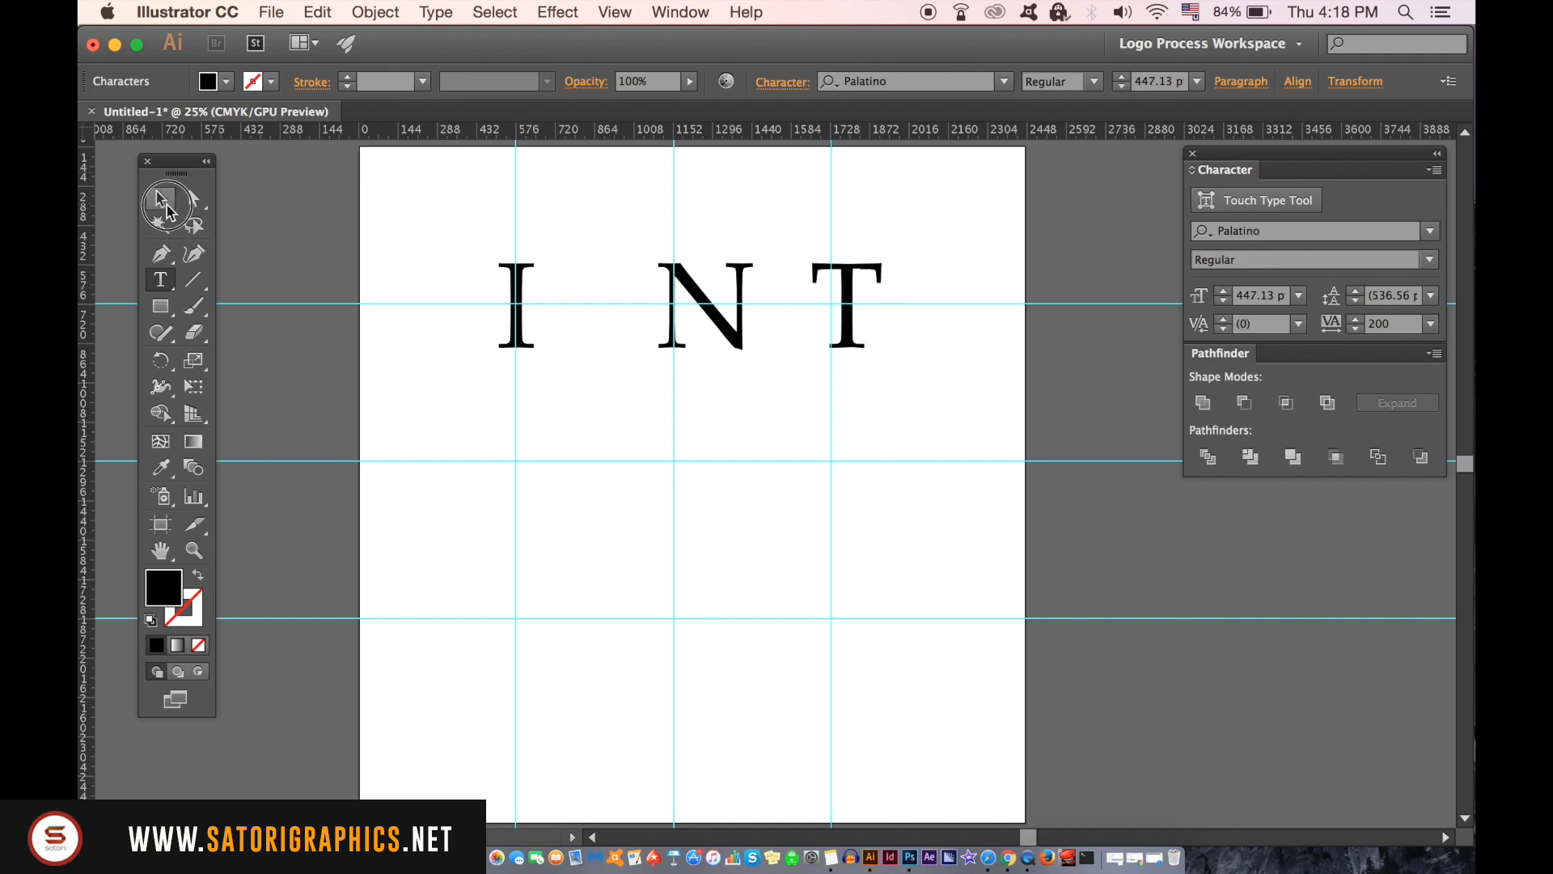
{"action": "left_click_drag", "start_coordinate": [847, 304], "coordinate": [706, 304]}
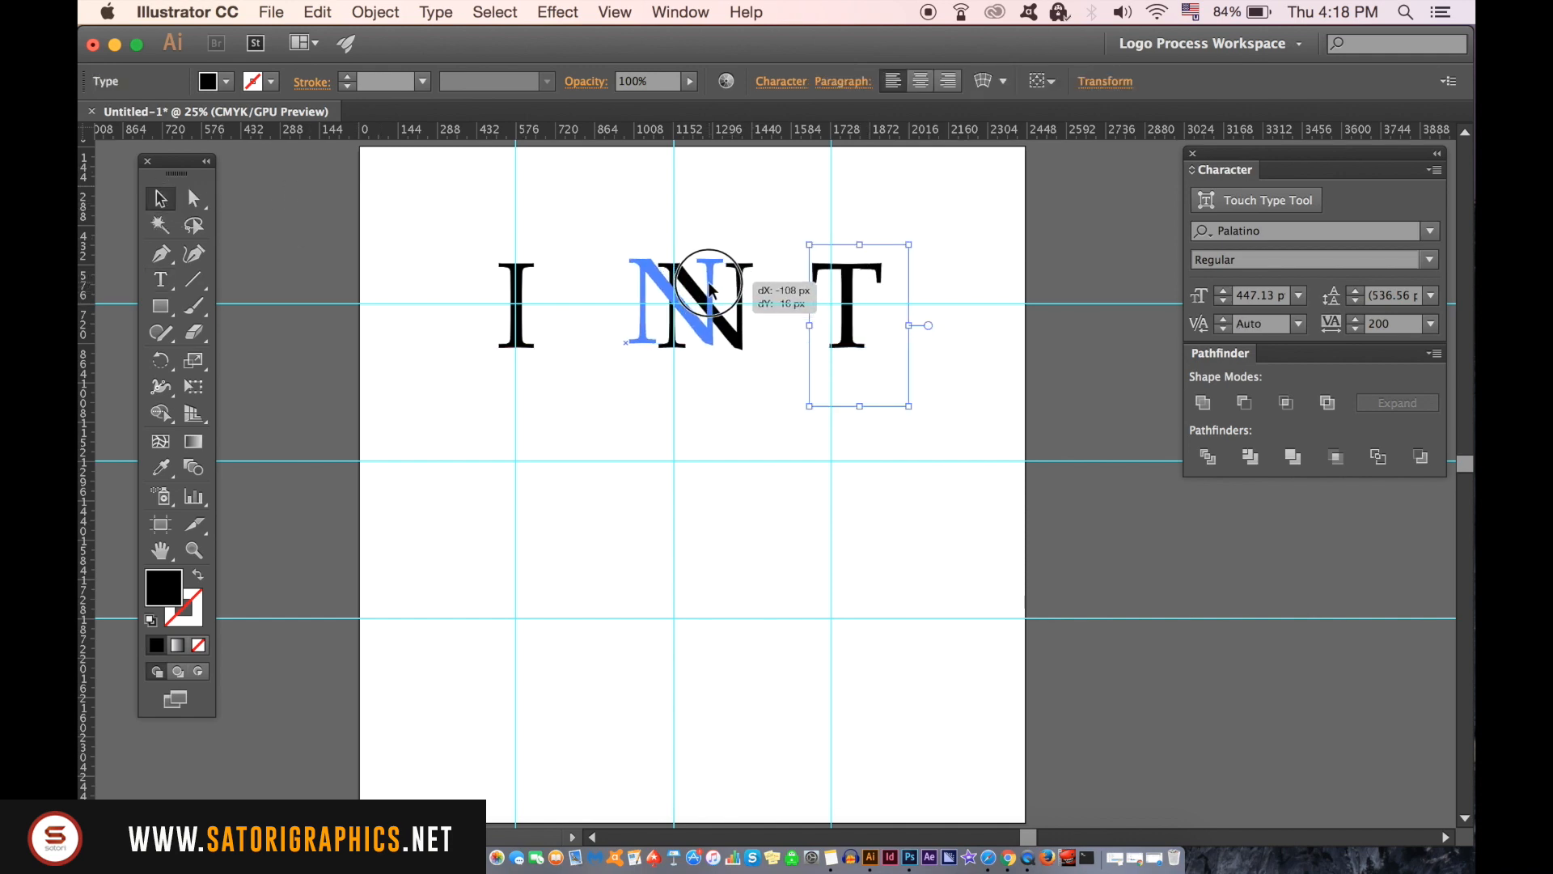
{"action": "left_click_drag", "start_coordinate": [709, 301], "coordinate": [678, 301]}
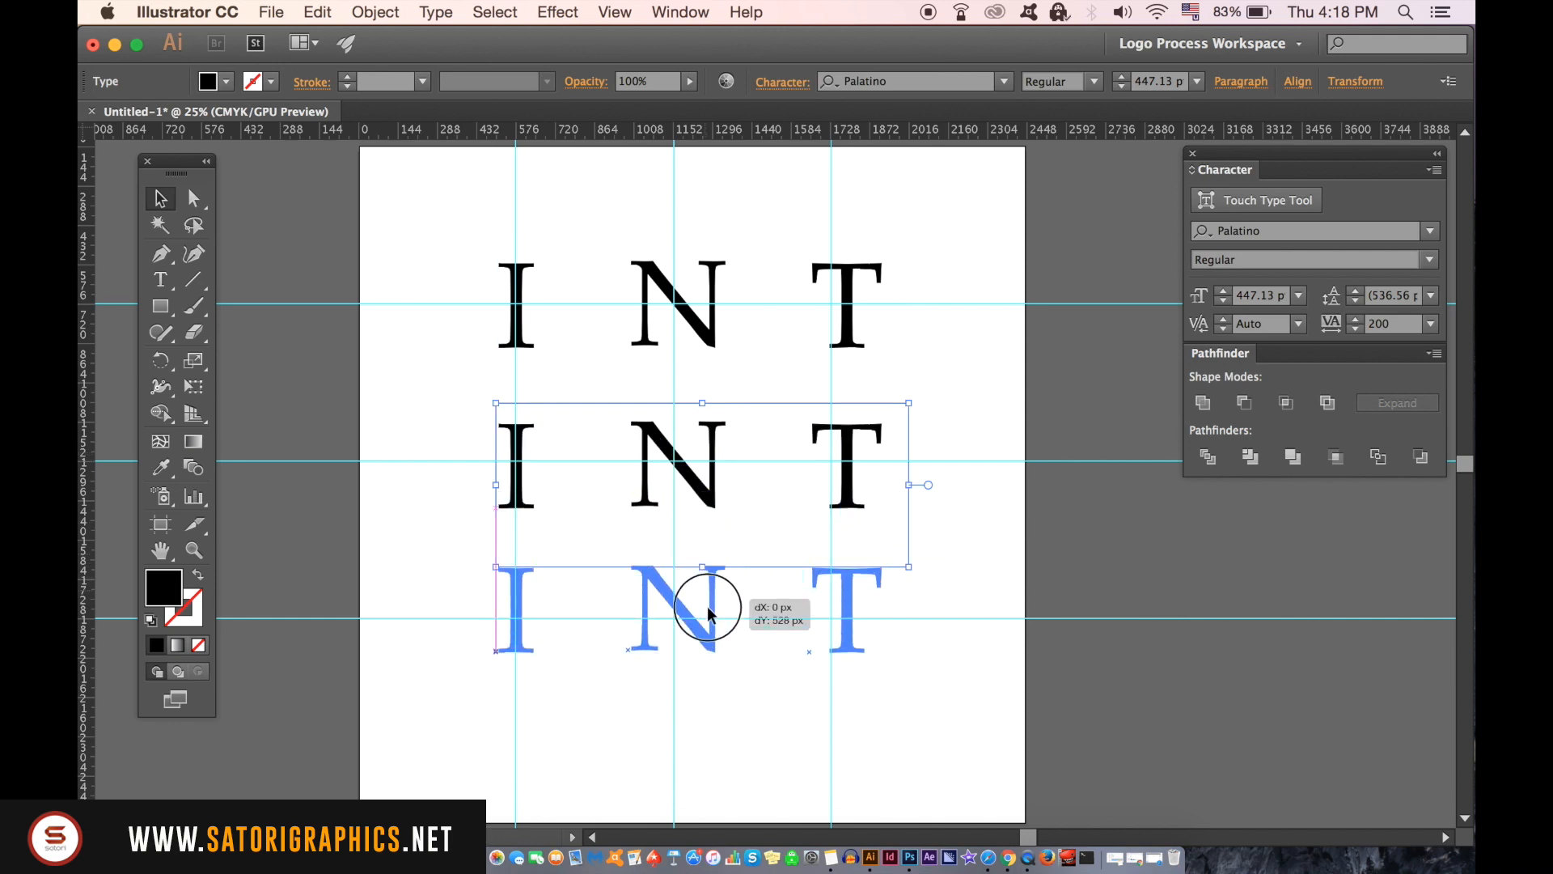
{"action": "left_click_drag", "start_coordinate": [708, 609], "coordinate": [703, 644]}
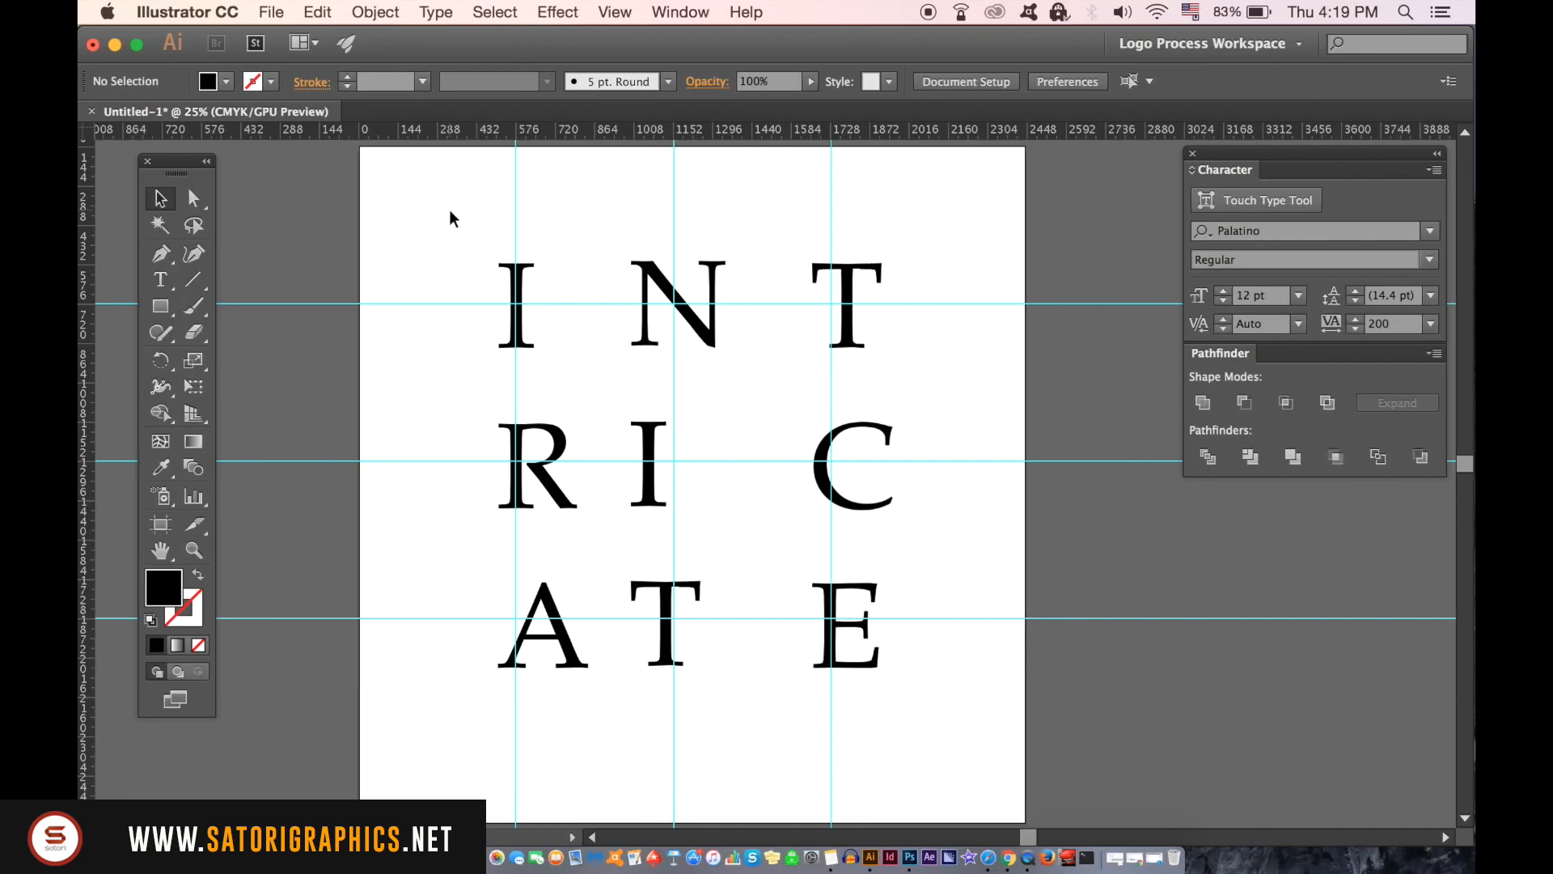
- Toggle guide locking and convert the nine INTRICATE letters to outlines with Type > Create Outlines
{"action": "right_click", "coordinate": [614, 302]}
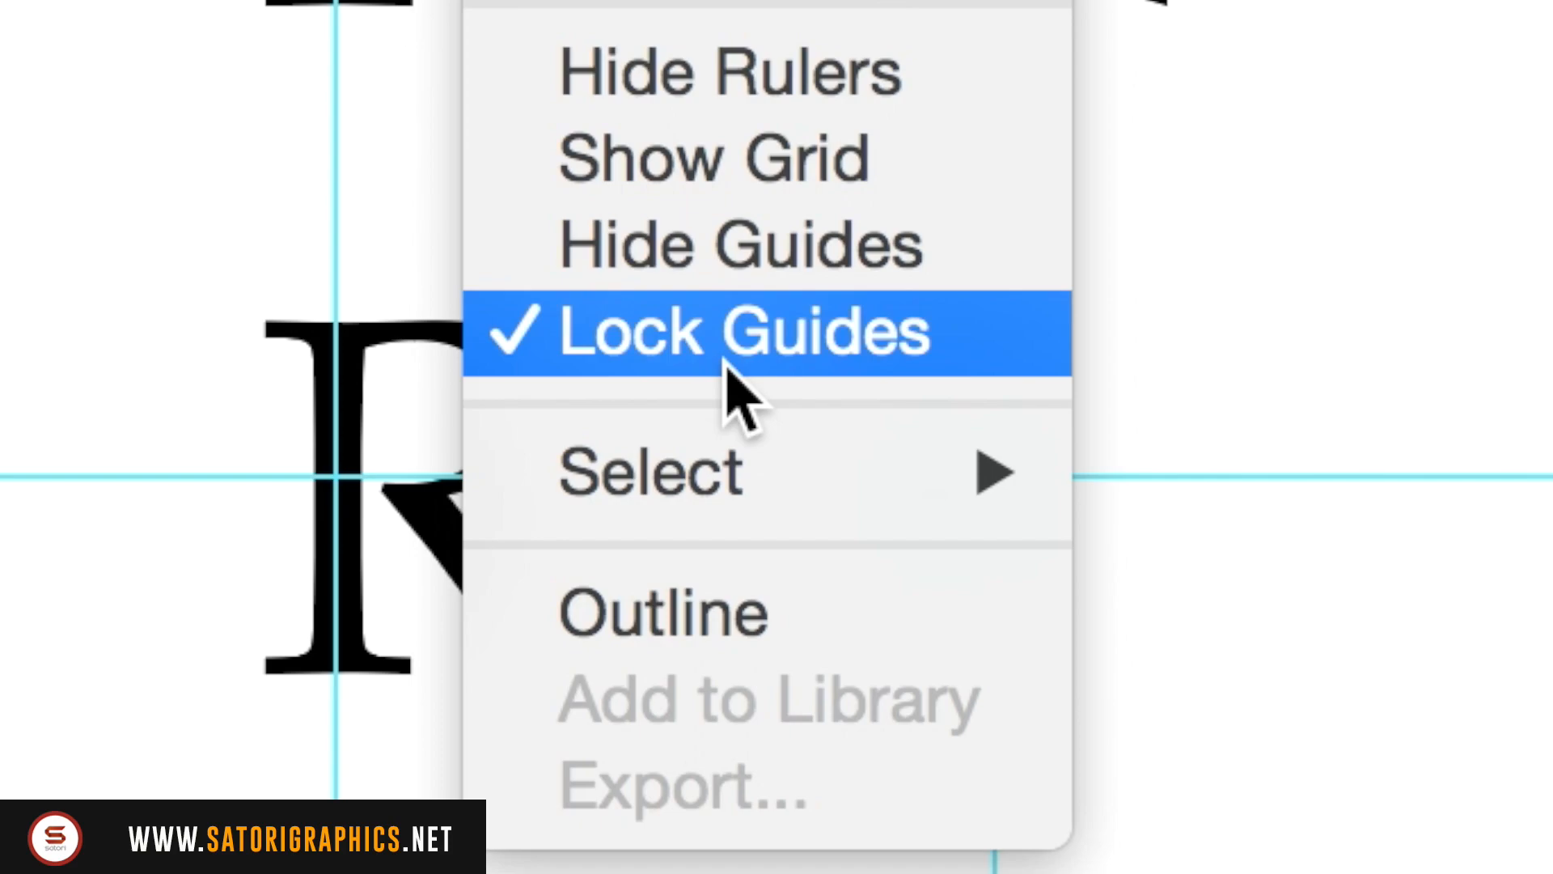
{"action": "left_click", "coordinate": [743, 332]}
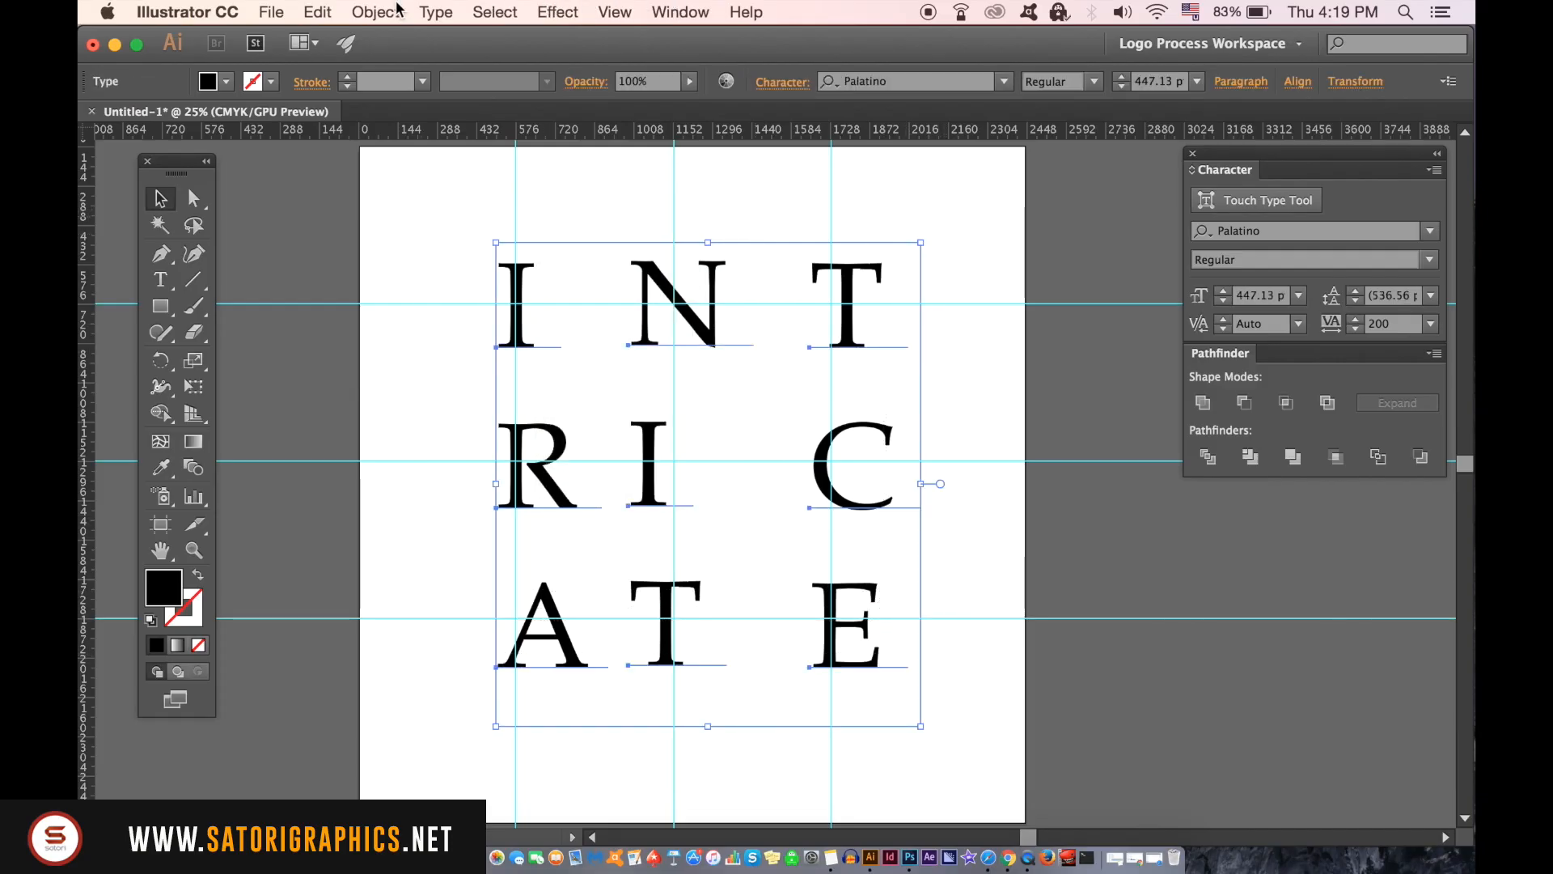
{"action": "left_click", "coordinate": [436, 12]}
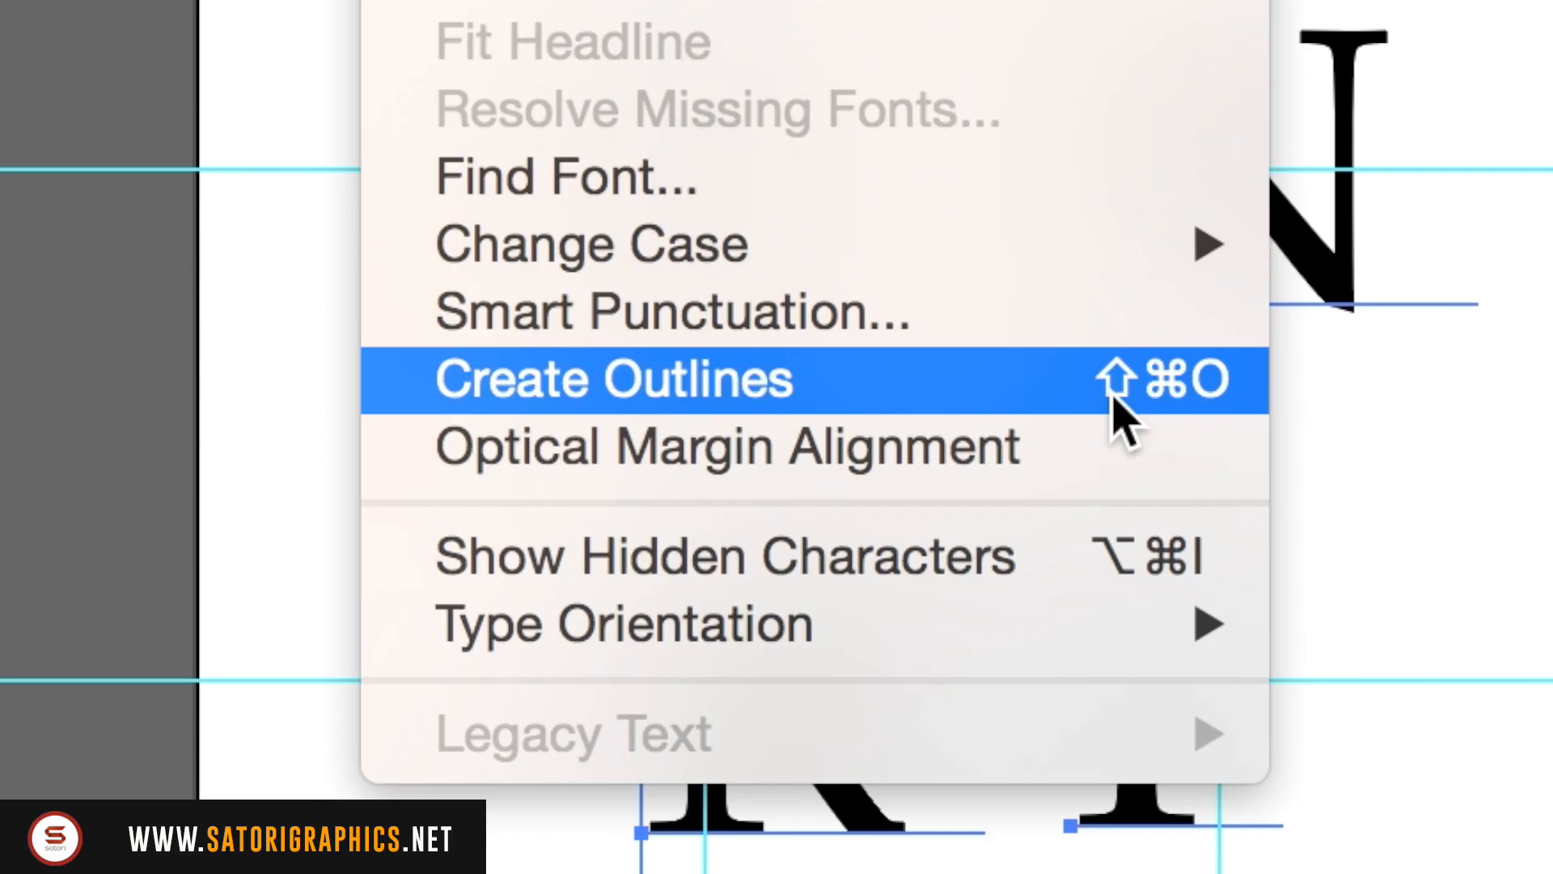
{"action": "left_click", "coordinate": [614, 379]}
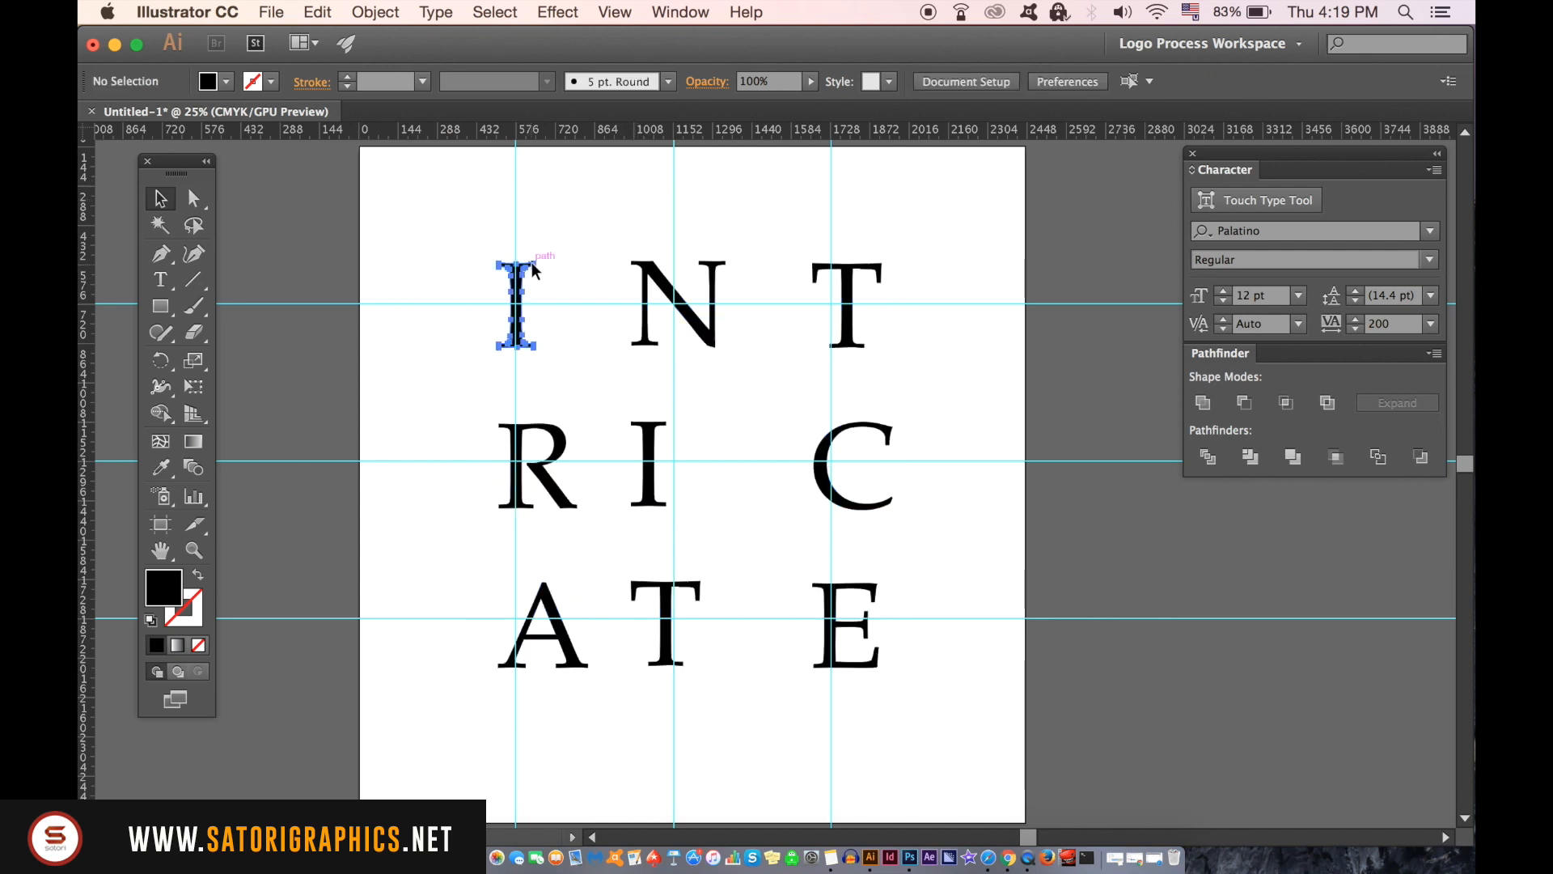
{"action": "left_click", "coordinate": [515, 305]}
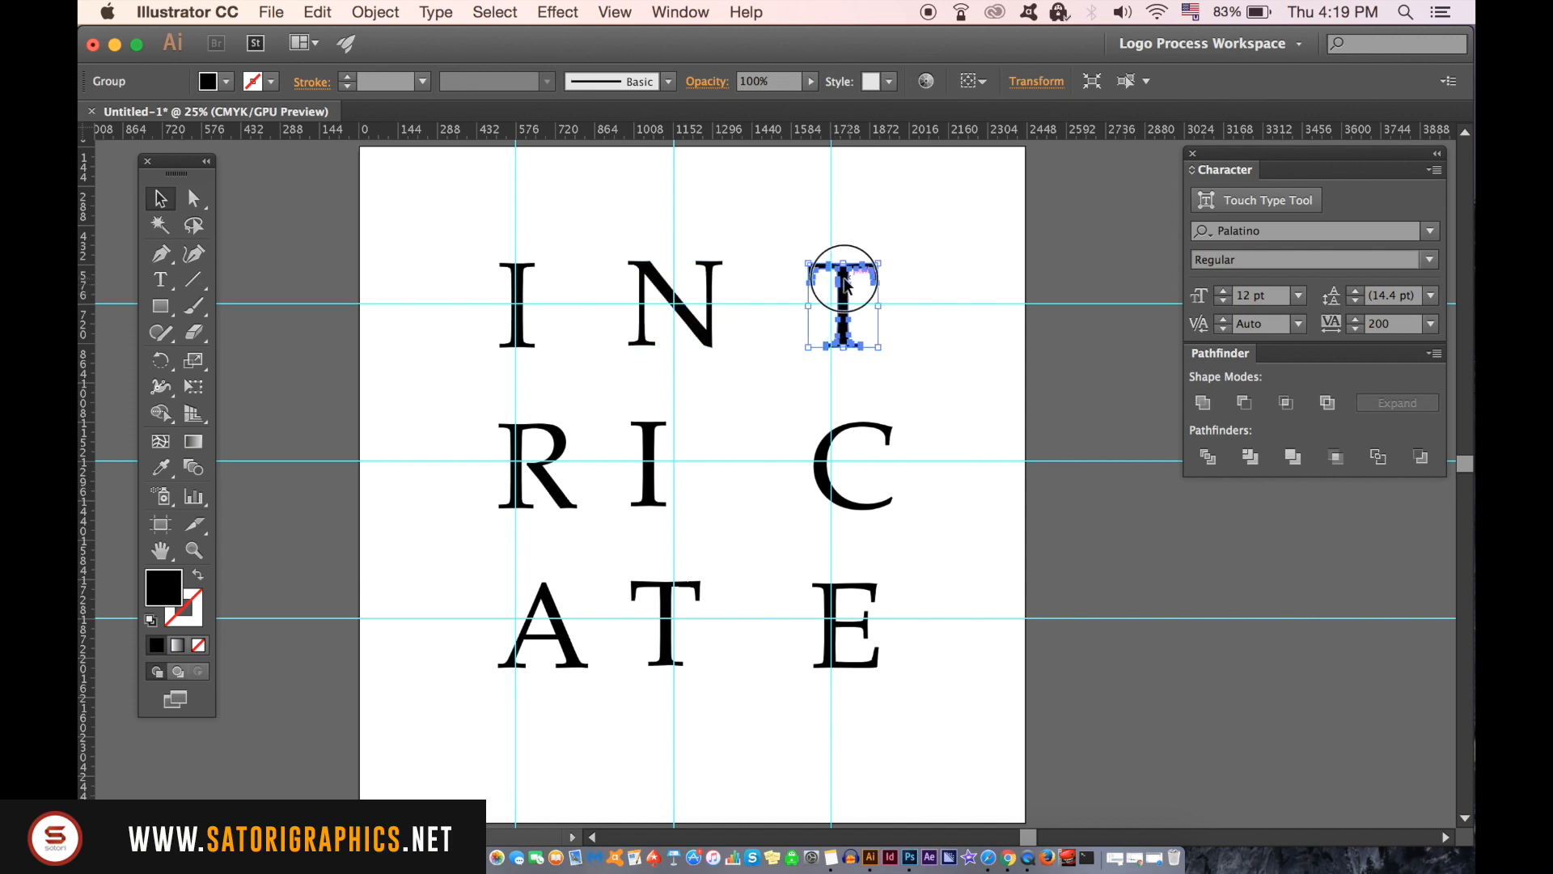
- Drag the outlined T into even spacing within its row
{"action": "left_click_drag", "start_coordinate": [842, 302], "coordinate": [833, 302]}
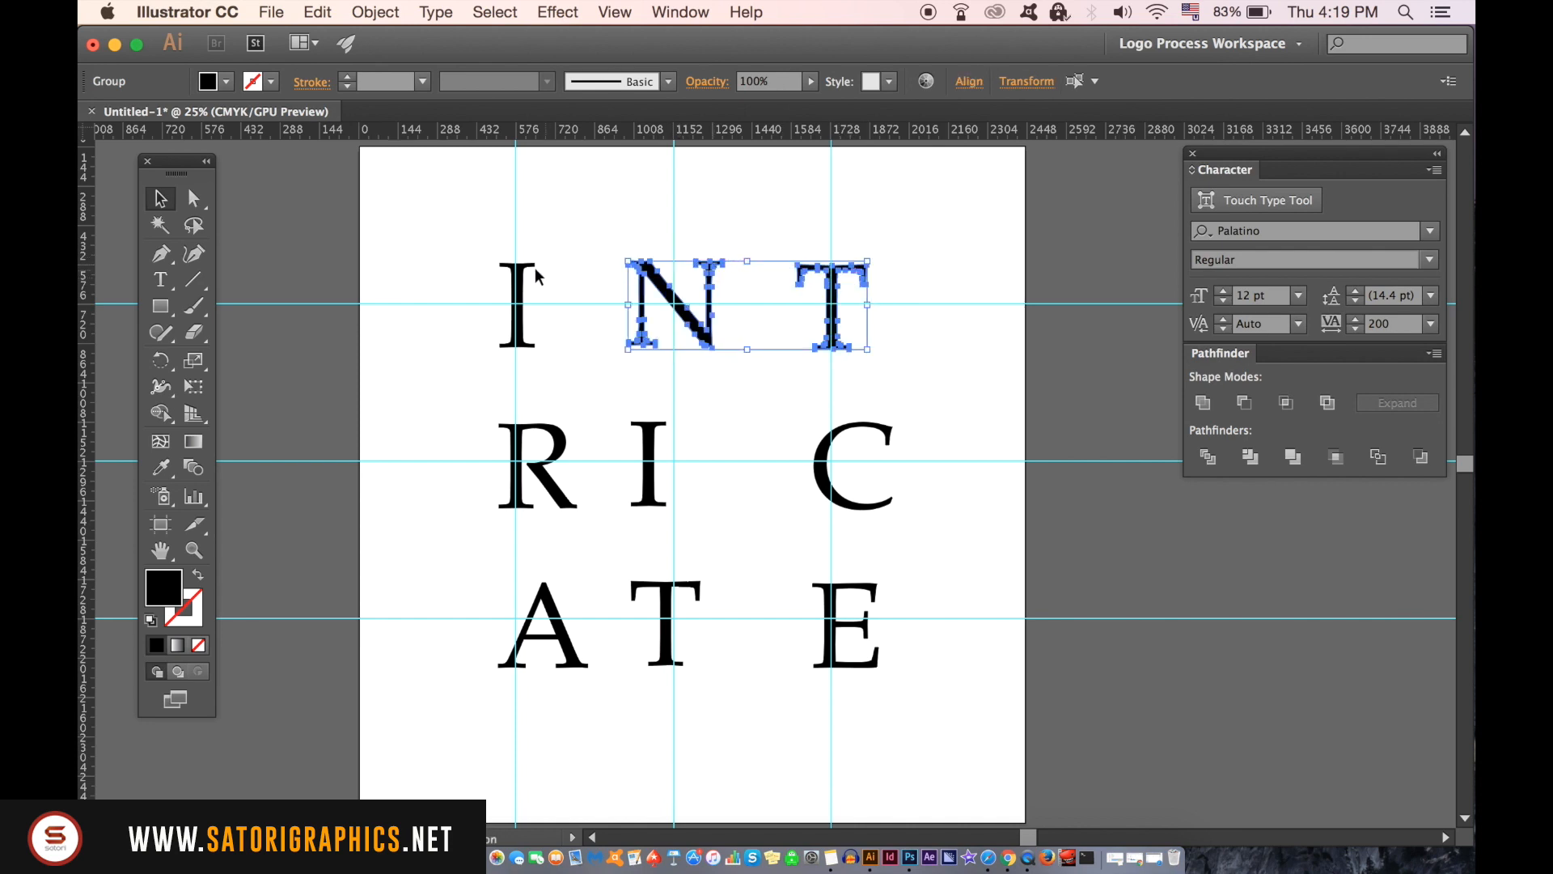
{"action": "left_click", "coordinate": [969, 81]}
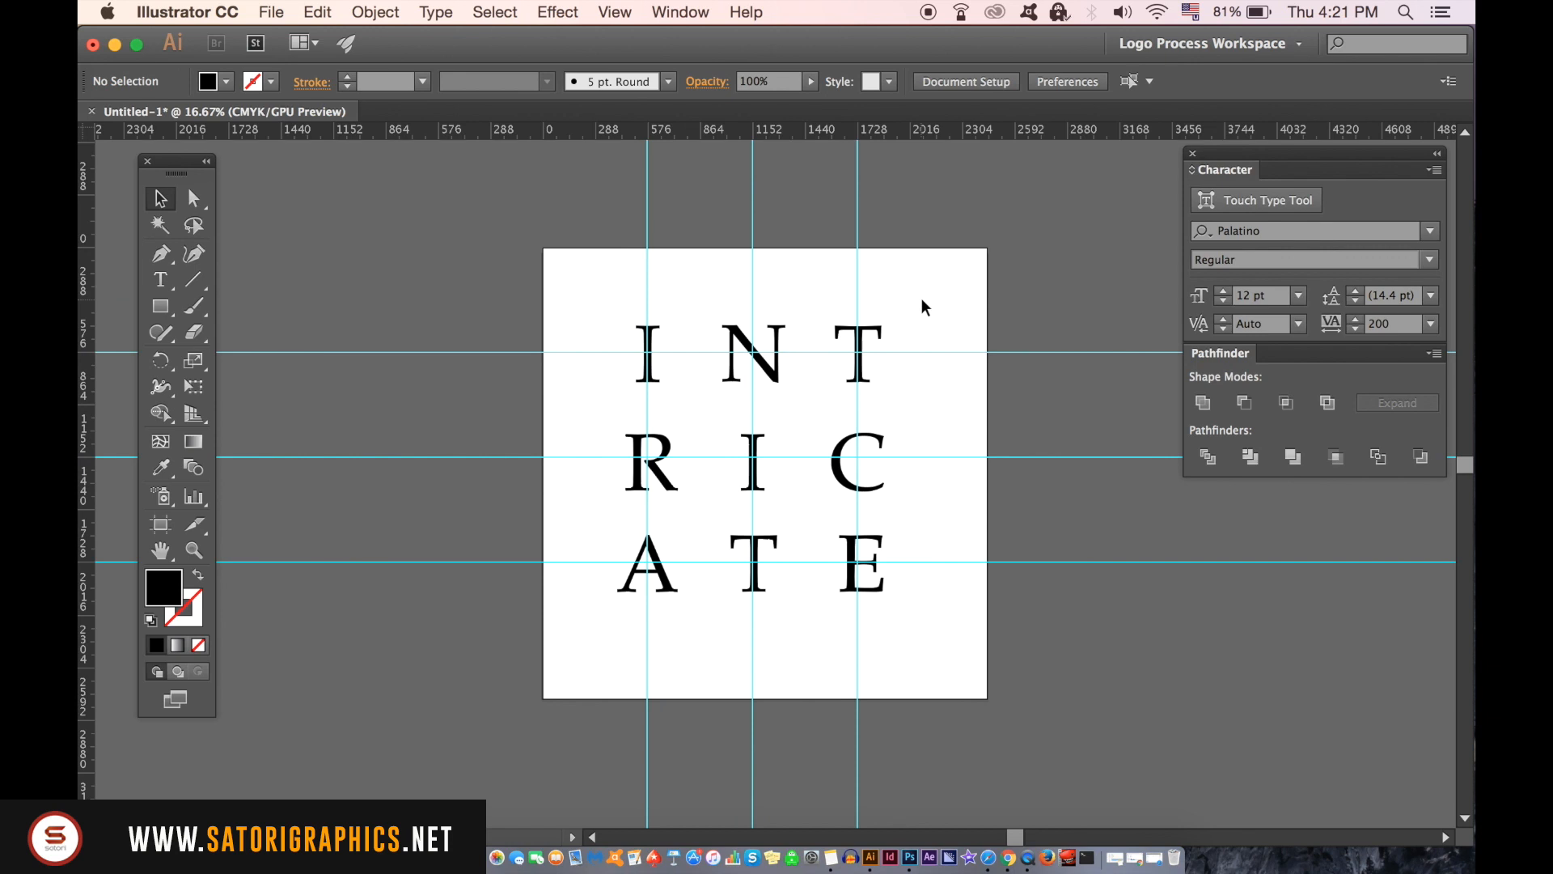
{"action": "right_click", "coordinate": [921, 307]}
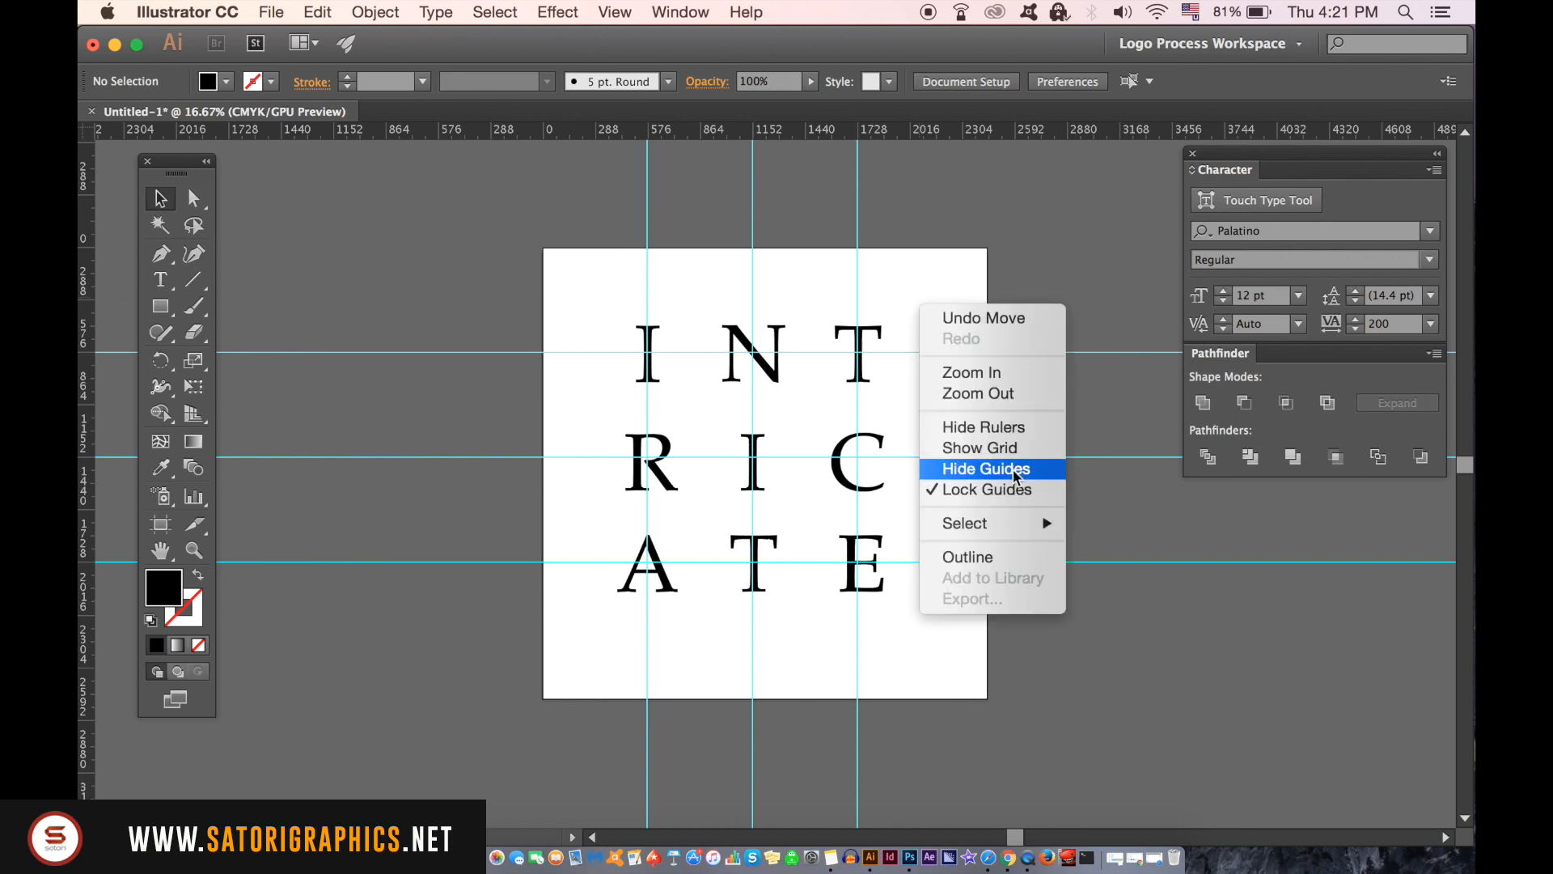
{"action": "left_click", "coordinate": [984, 467]}
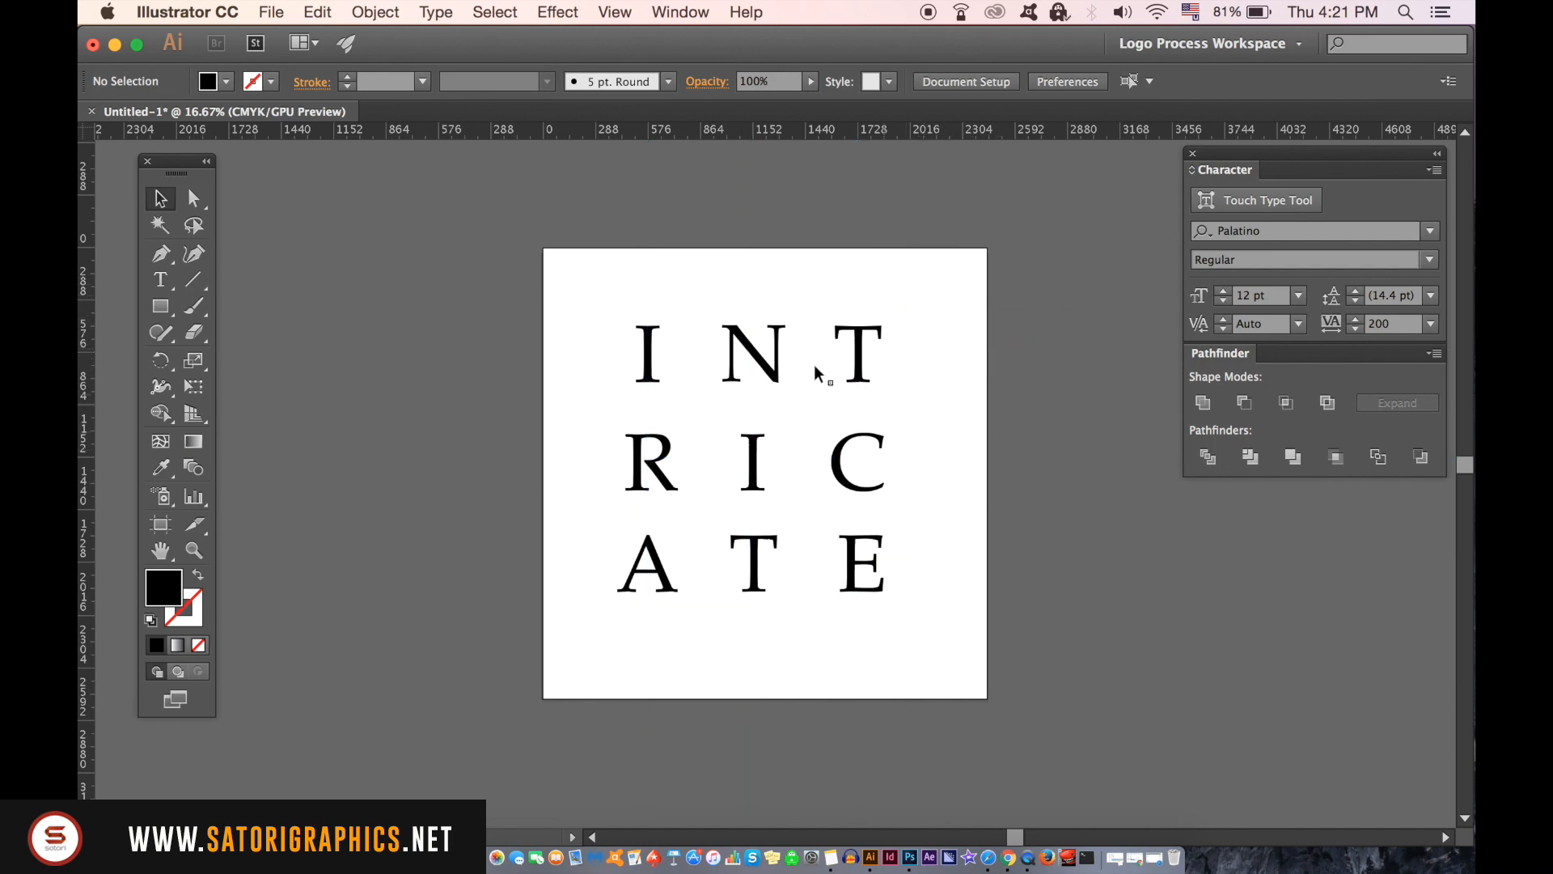
{"action": "left_click", "coordinate": [646, 565]}
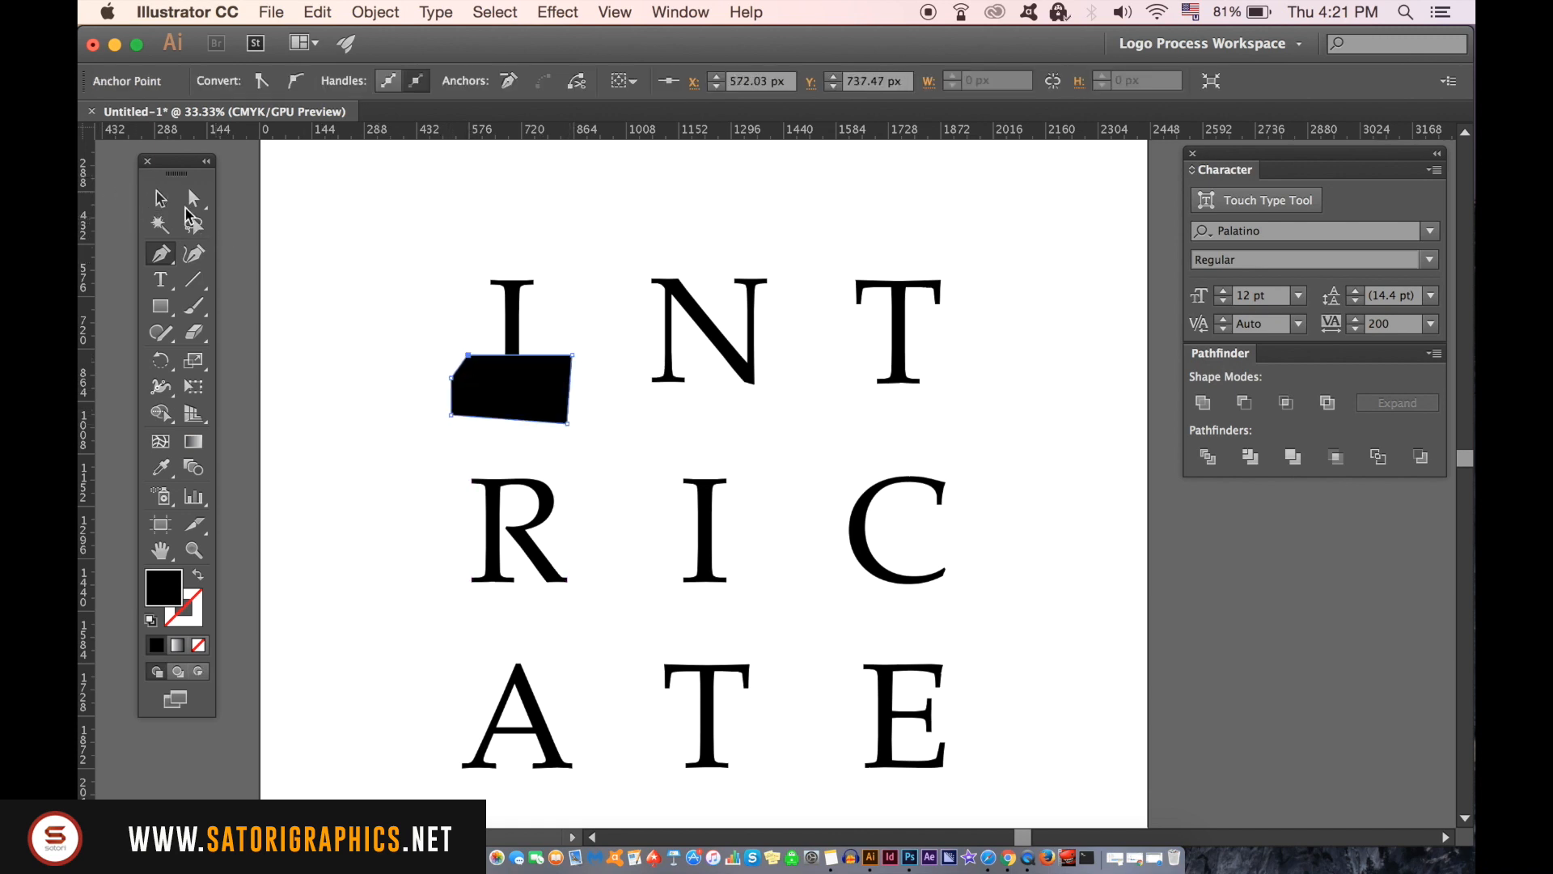
- Subtract cutting shapes from the I, the top of the N, and the top of the R
{"action": "left_click", "coordinate": [159, 198]}
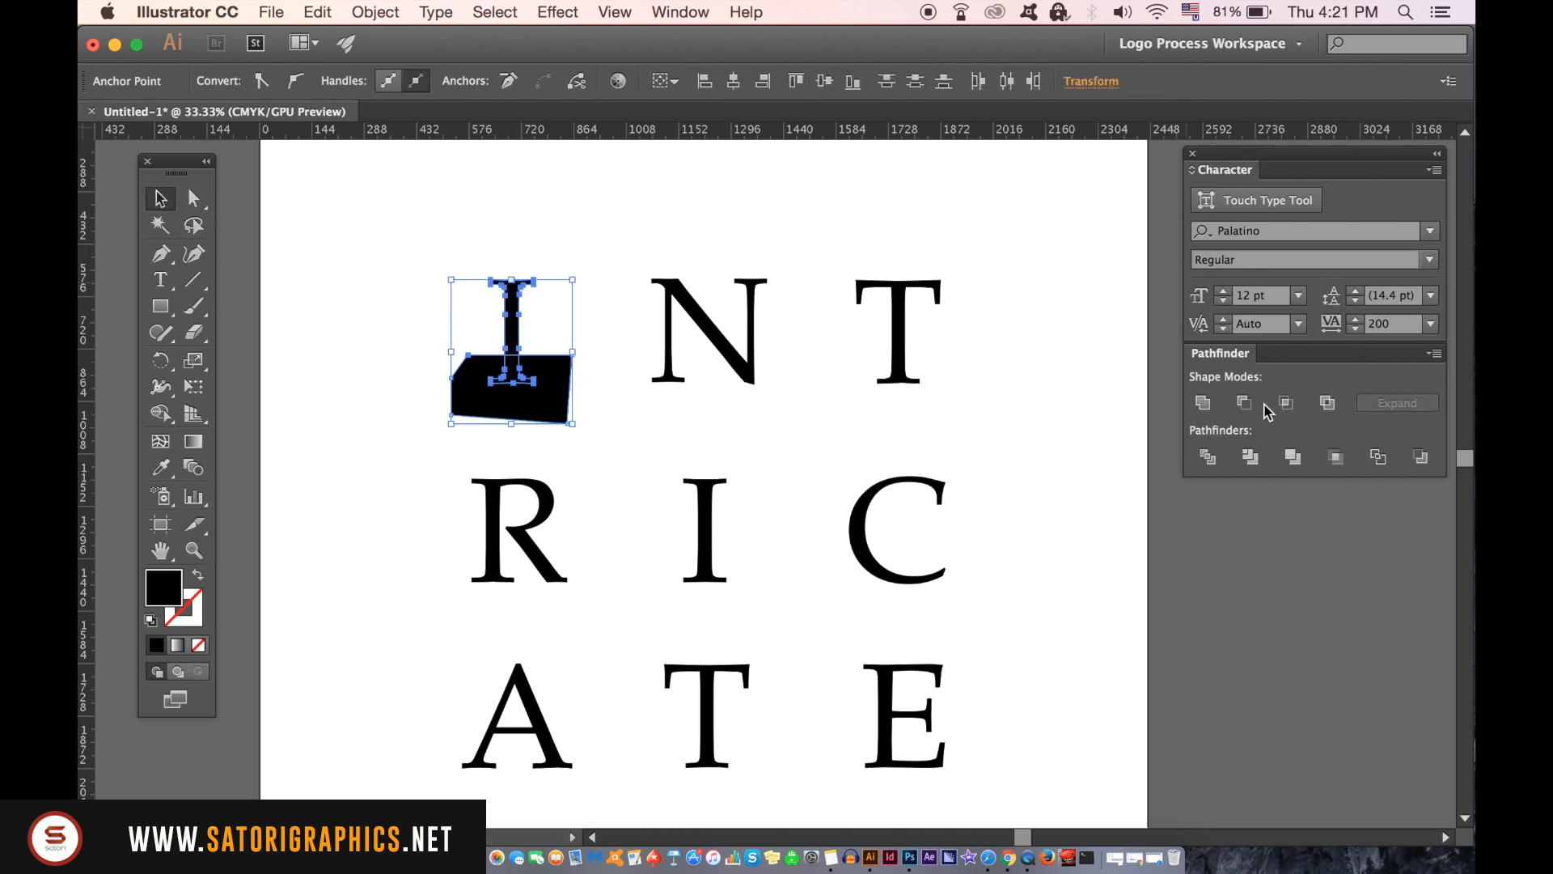
{"action": "mouse_move", "coordinate": [1243, 402]}
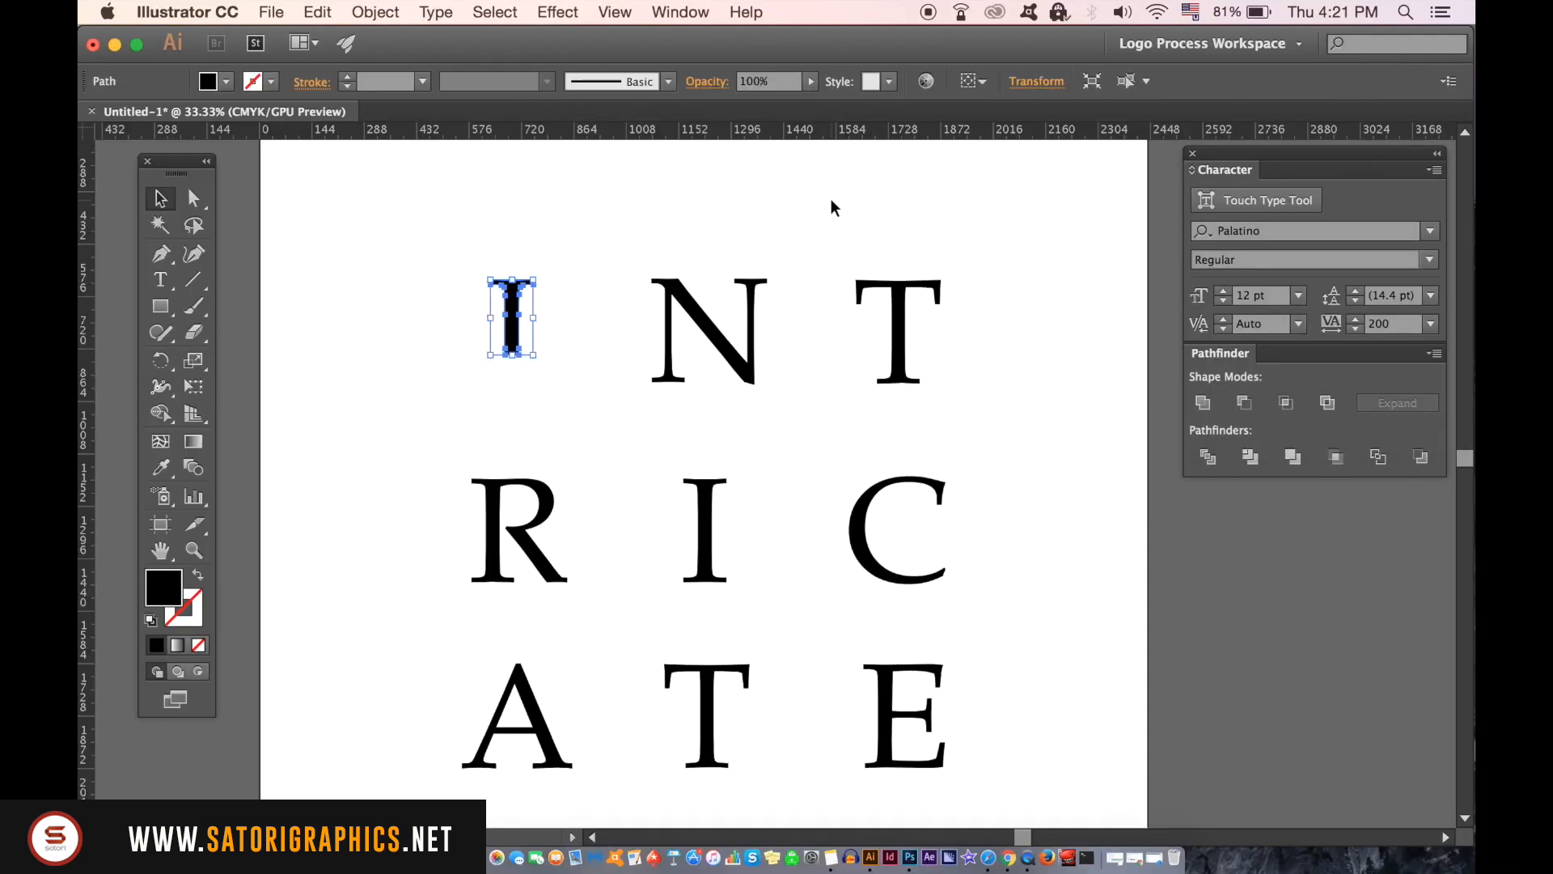
{"action": "left_click", "coordinate": [160, 252]}
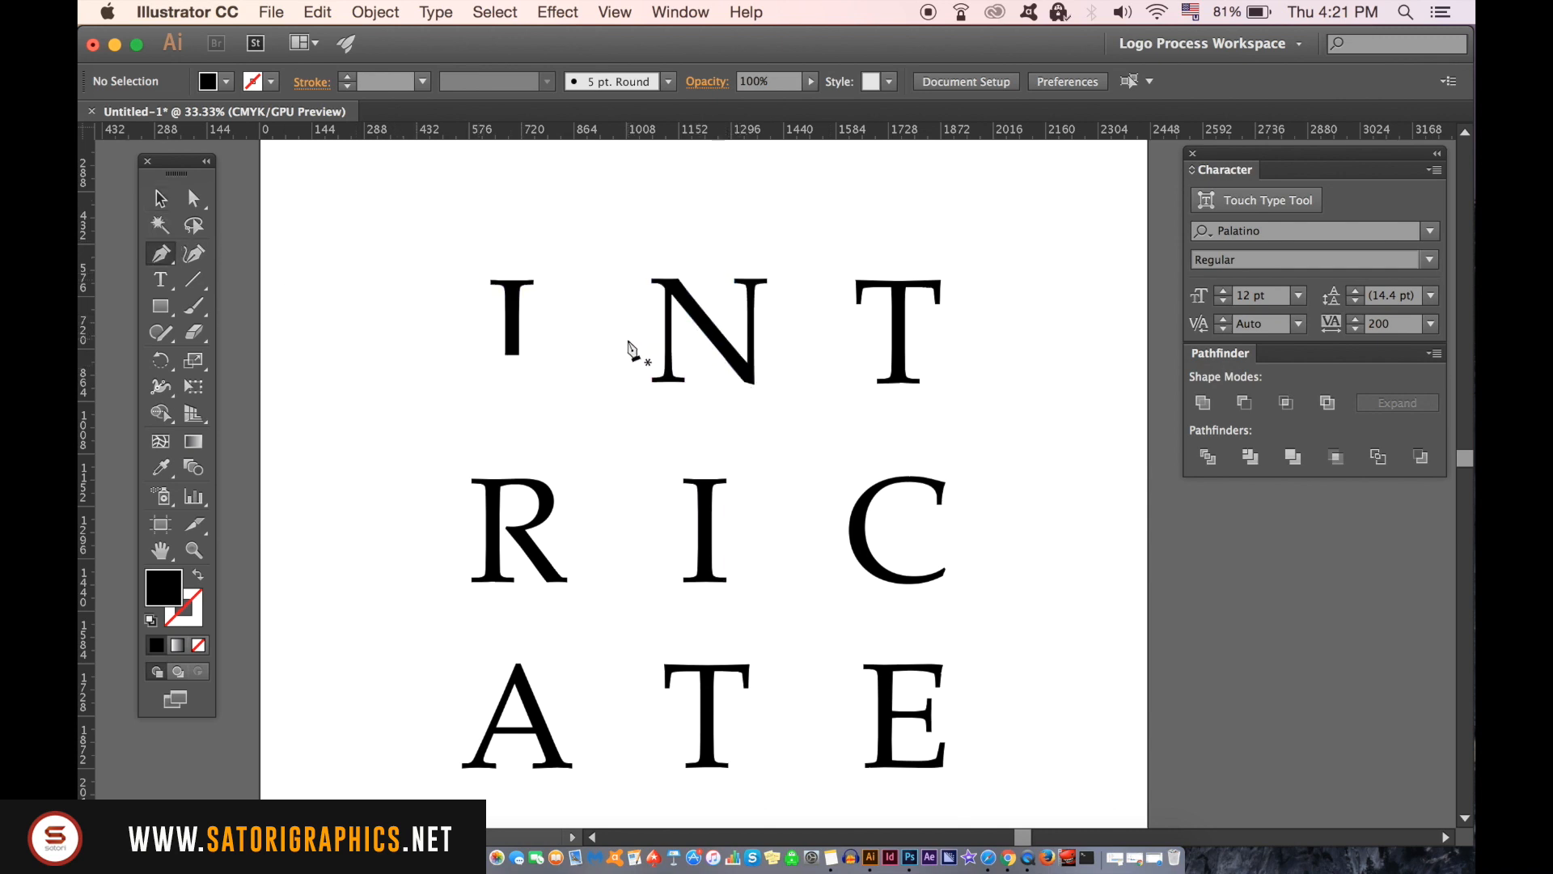
{"action": "left_click_drag", "start_coordinate": [623, 345], "coordinate": [750, 241]}
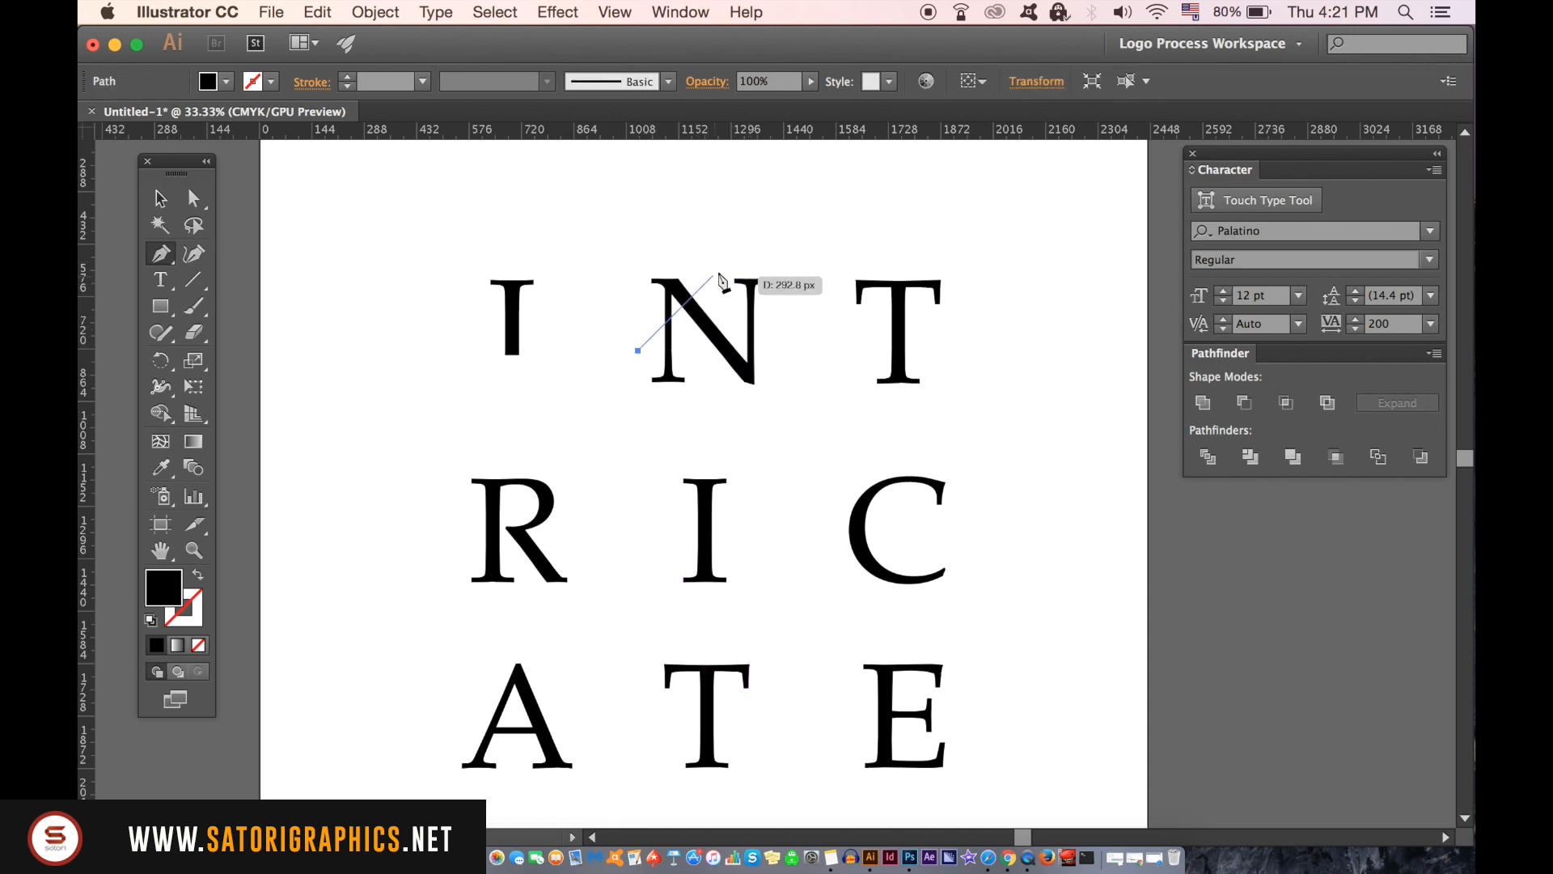
{"action": "left_click", "coordinate": [636, 352]}
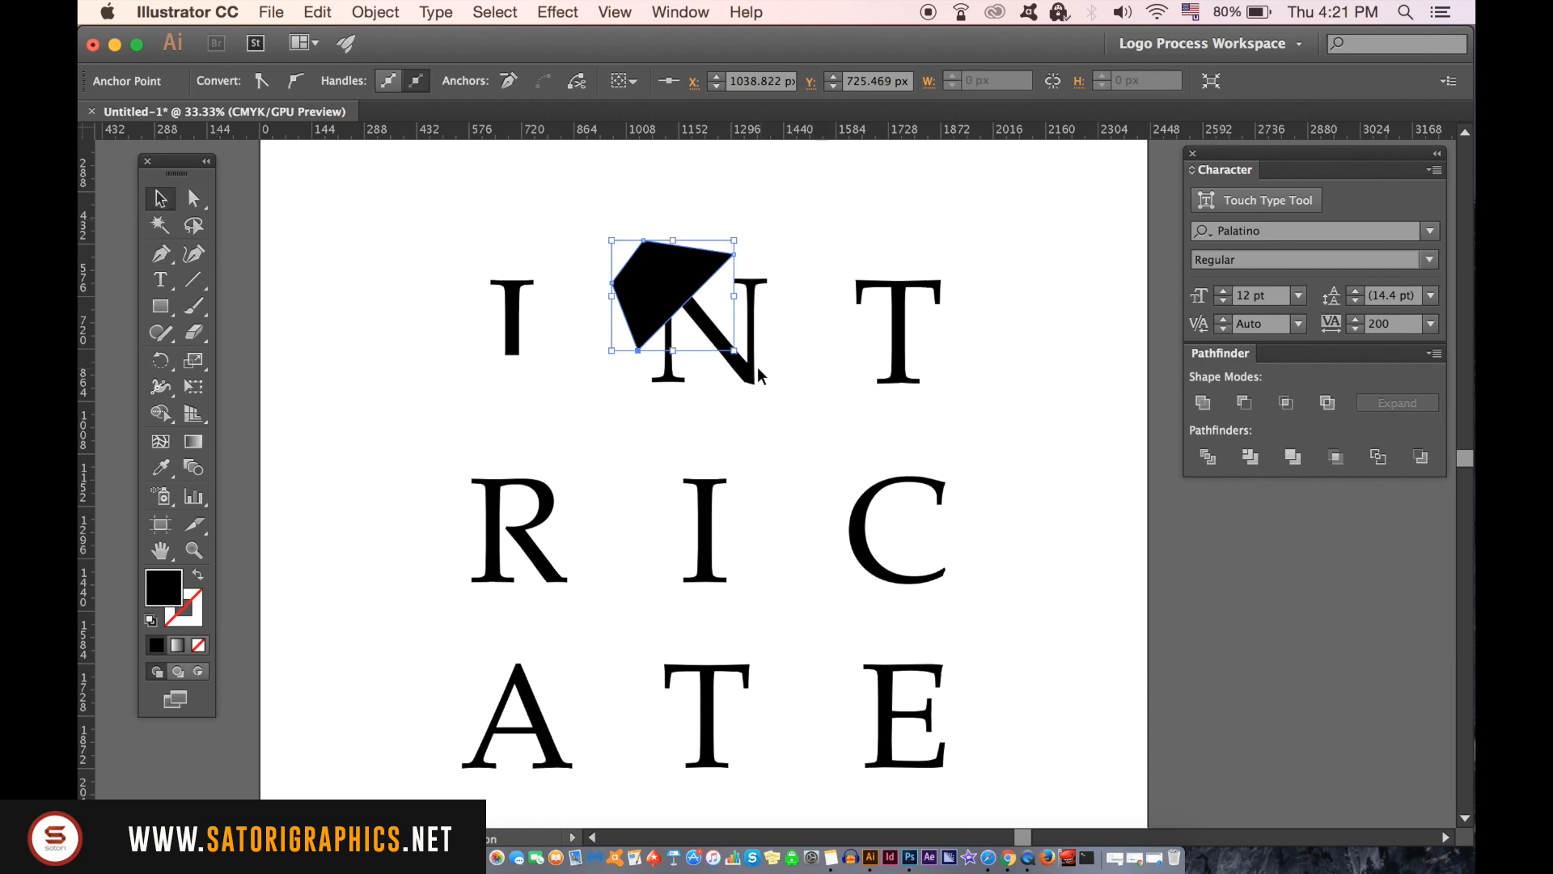
{"action": "left_click", "coordinate": [1244, 402]}
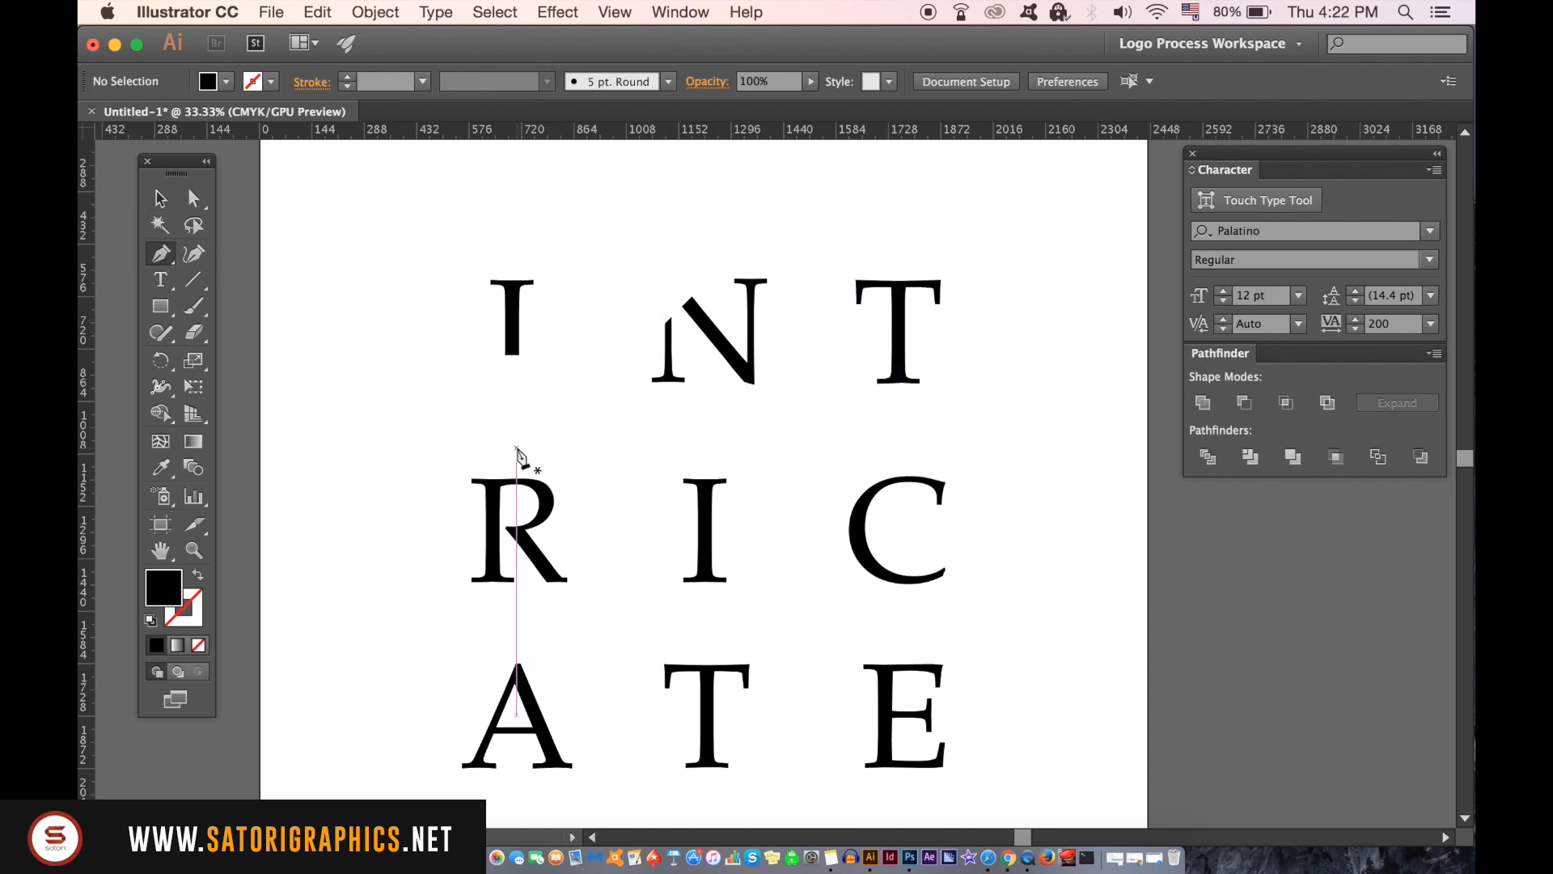
{"action": "left_click_drag", "start_coordinate": [516, 459], "coordinate": [604, 497]}
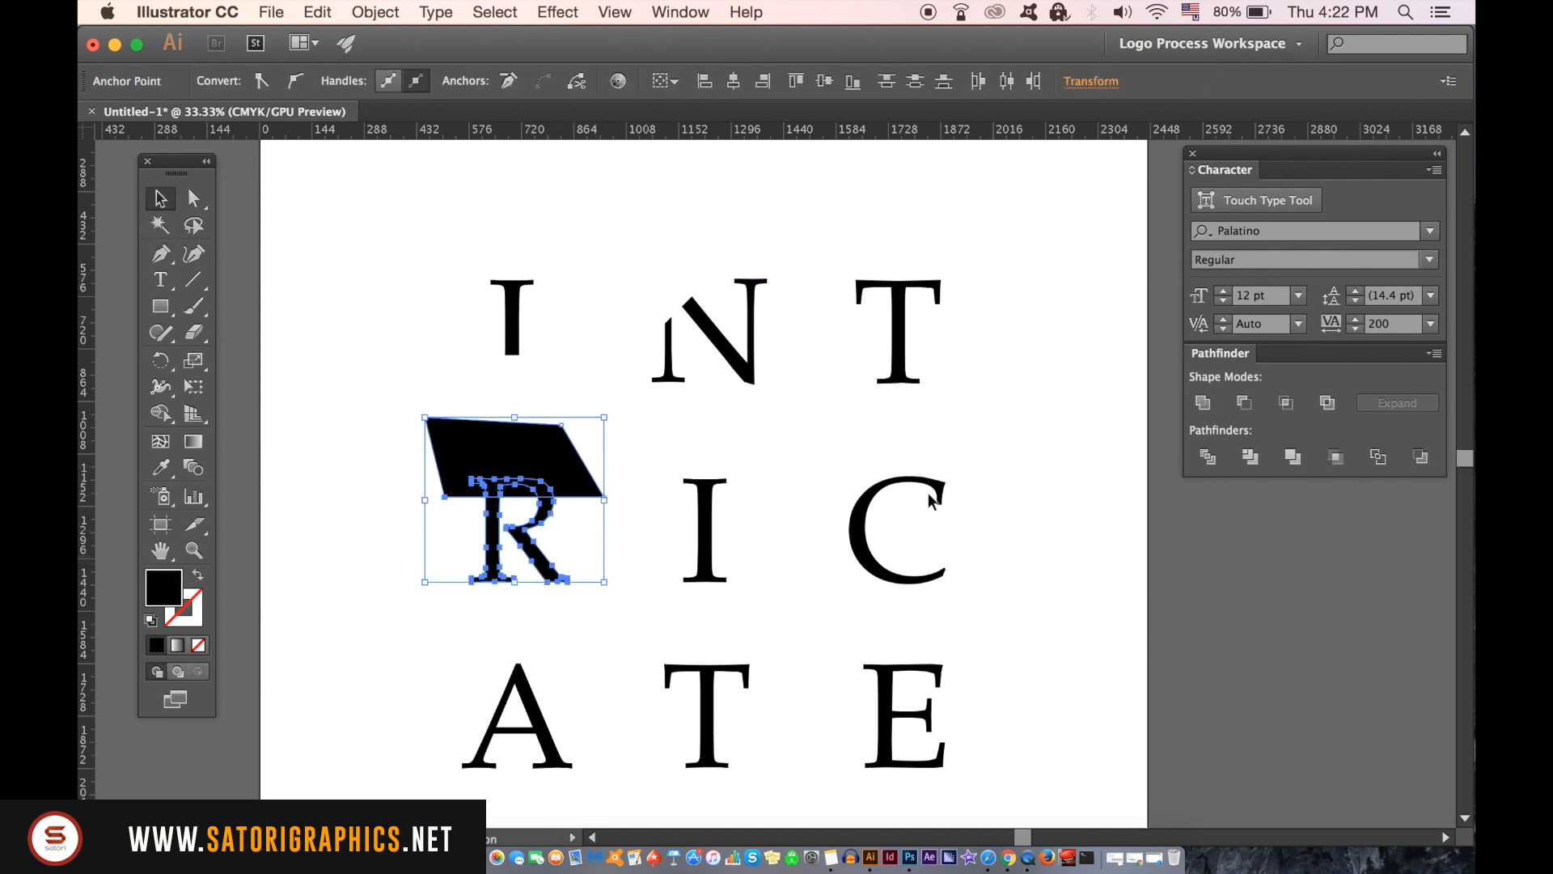
{"action": "left_click", "coordinate": [1041, 505]}
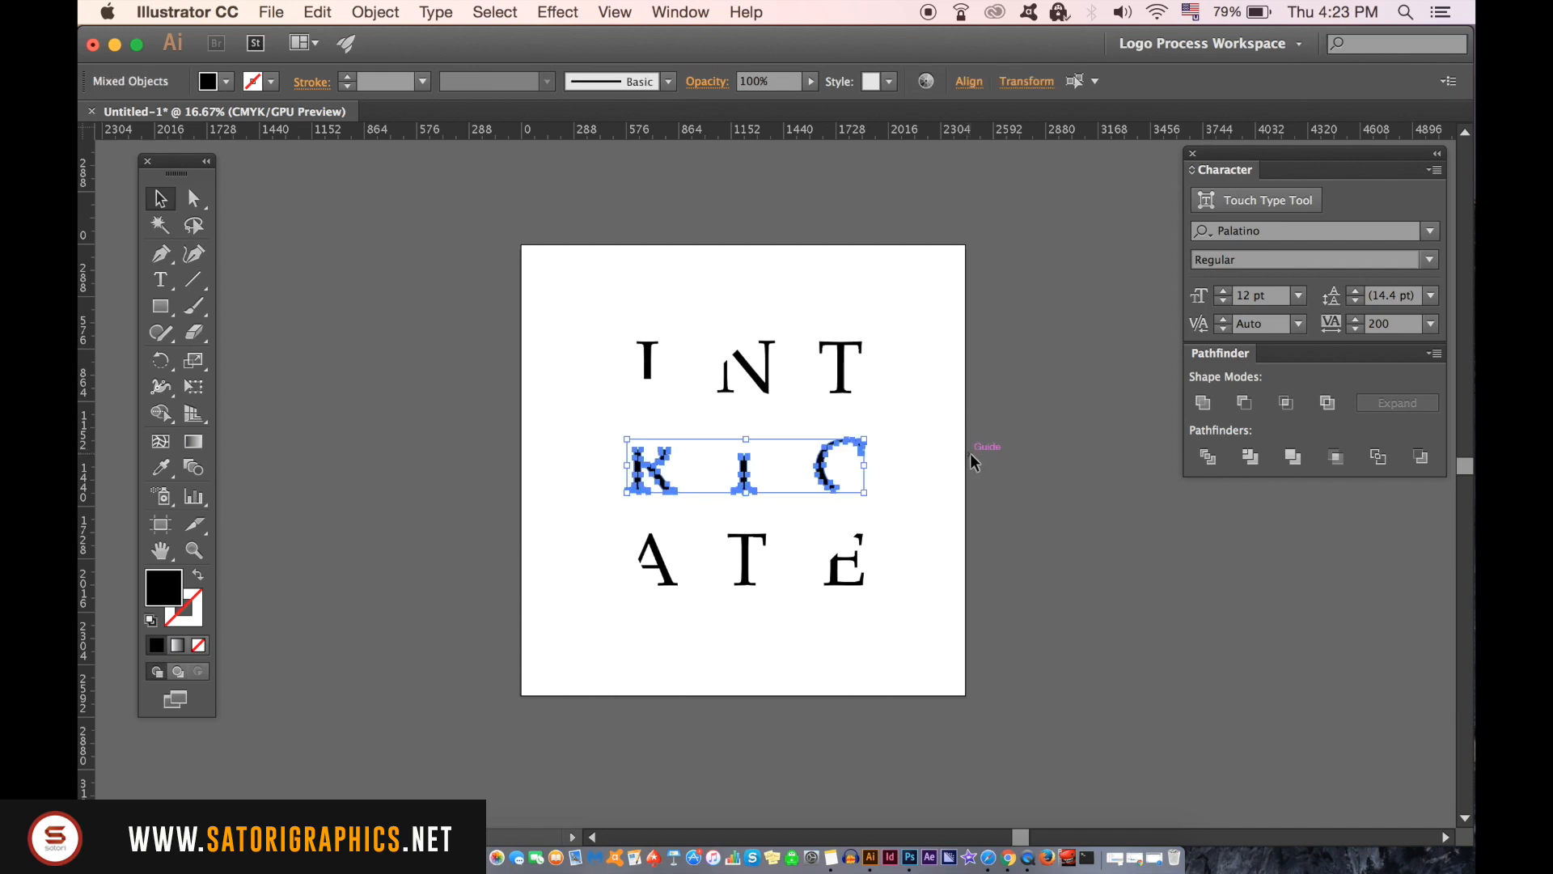
- Select the middle row of sliced letters
{"action": "left_click", "coordinate": [999, 480]}
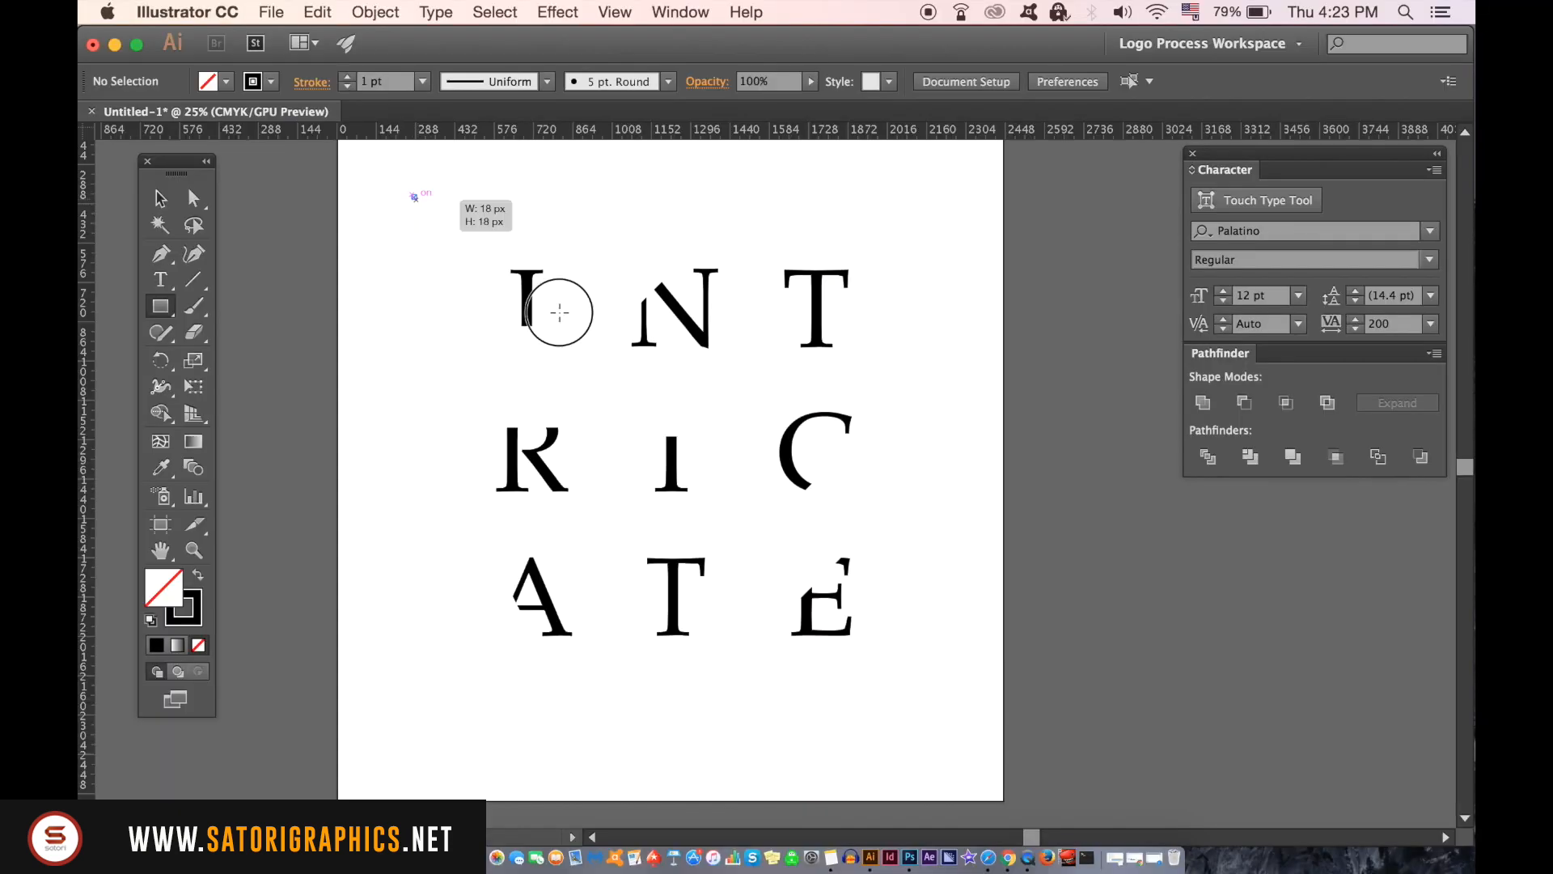
- Draw a rectangle around the whole letter grid and give it a 20 pt stroke
{"action": "left_click_drag", "start_coordinate": [416, 196], "coordinate": [888, 723]}
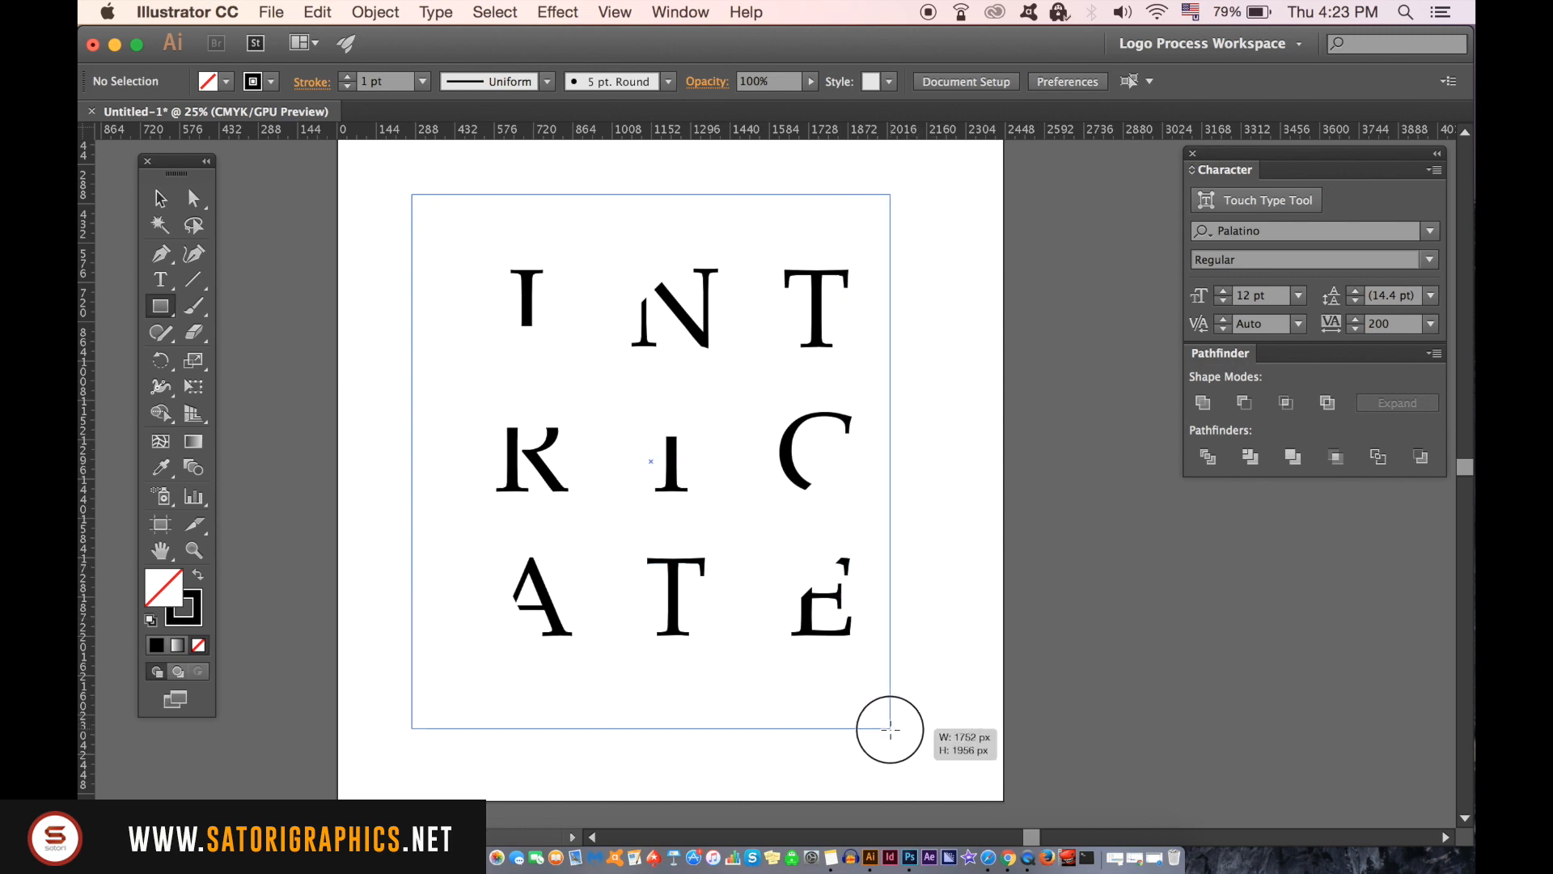
{"action": "left_click", "coordinate": [422, 81]}
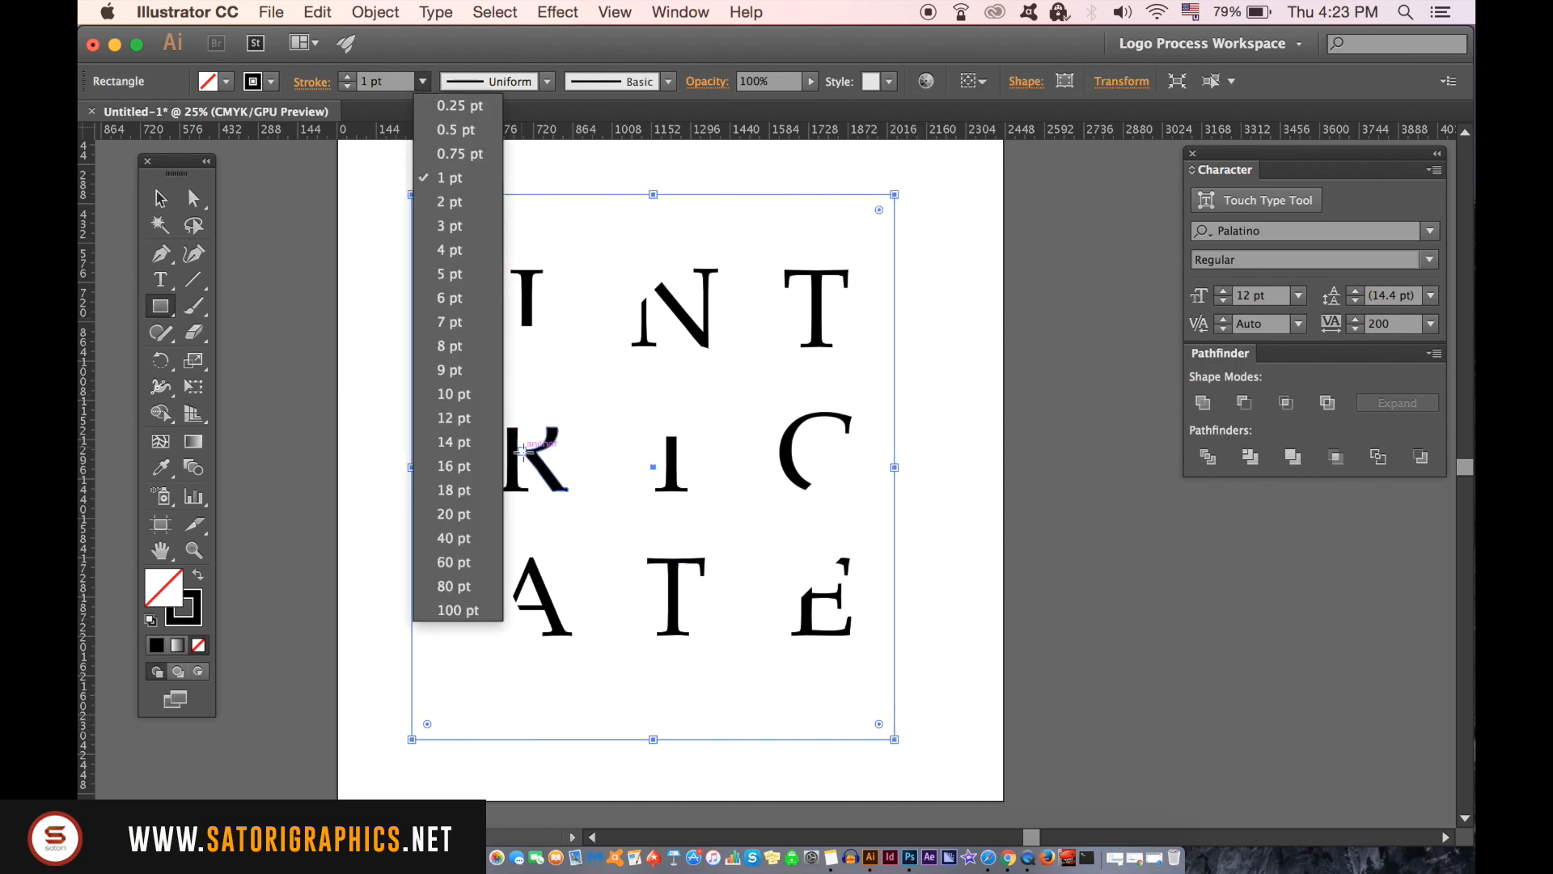
{"action": "left_click", "coordinate": [453, 513]}
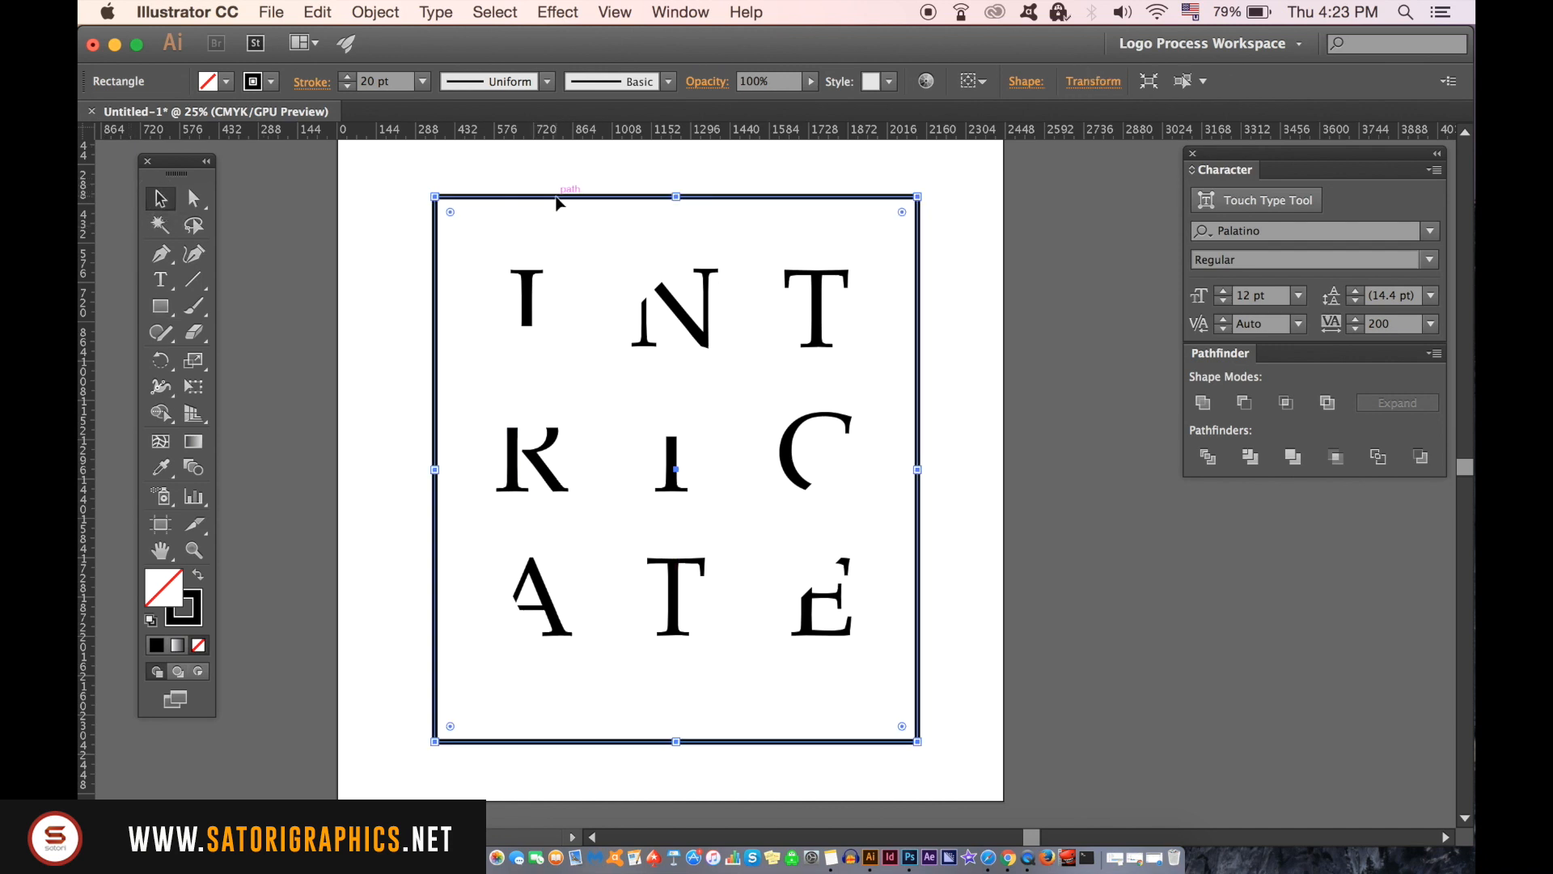
{"action": "mouse_move", "coordinate": [562, 182]}
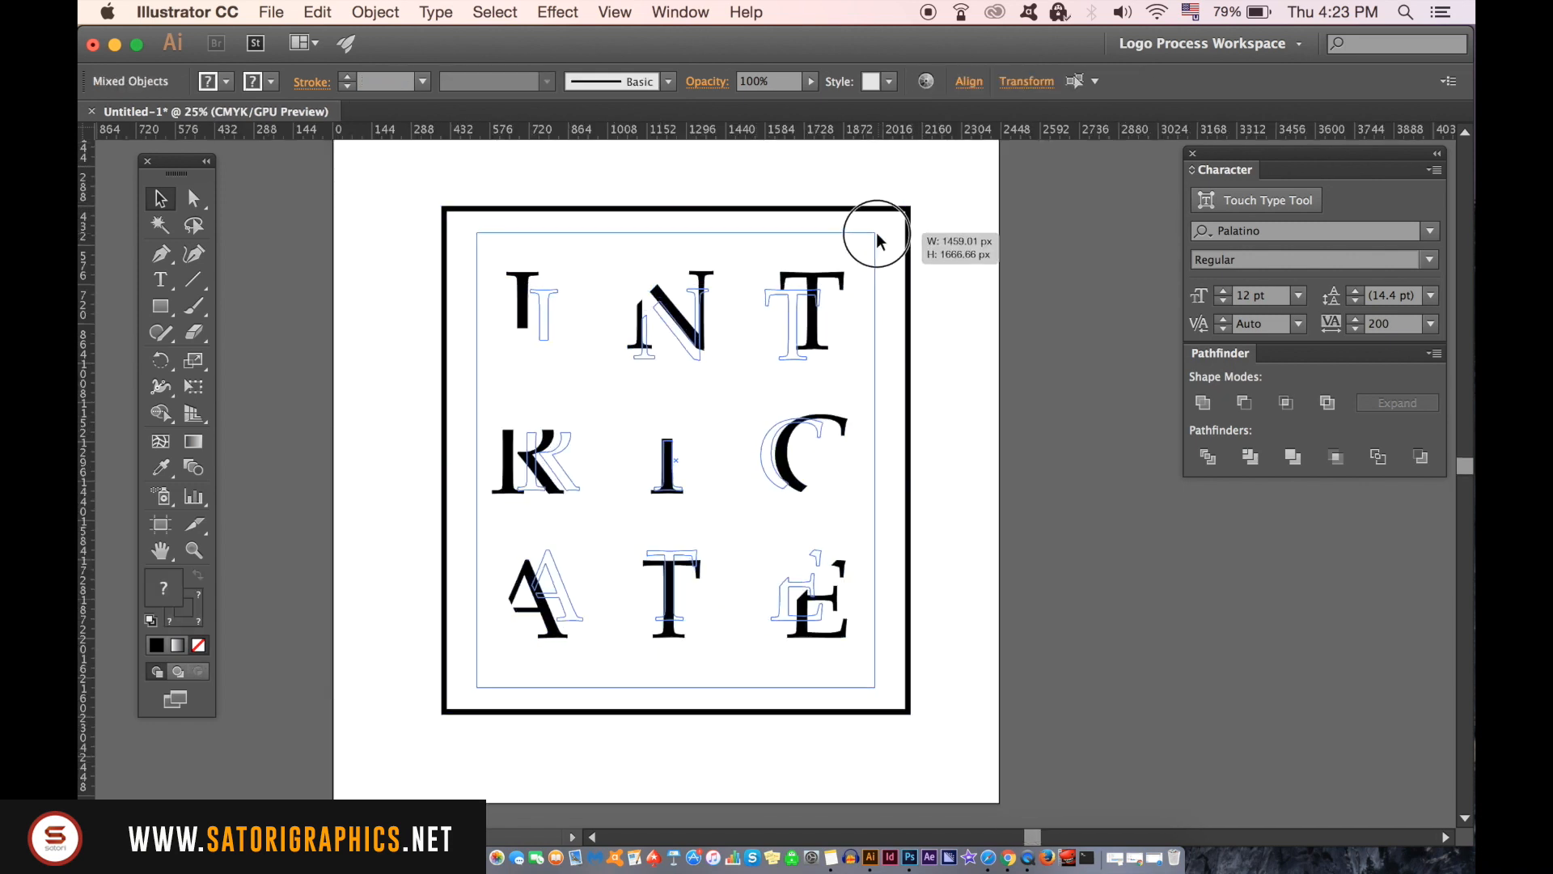
- Type 'Sophisticated Typography' in Helvetica and place it beneath the top-row T
{"action": "left_click", "coordinate": [363, 494]}
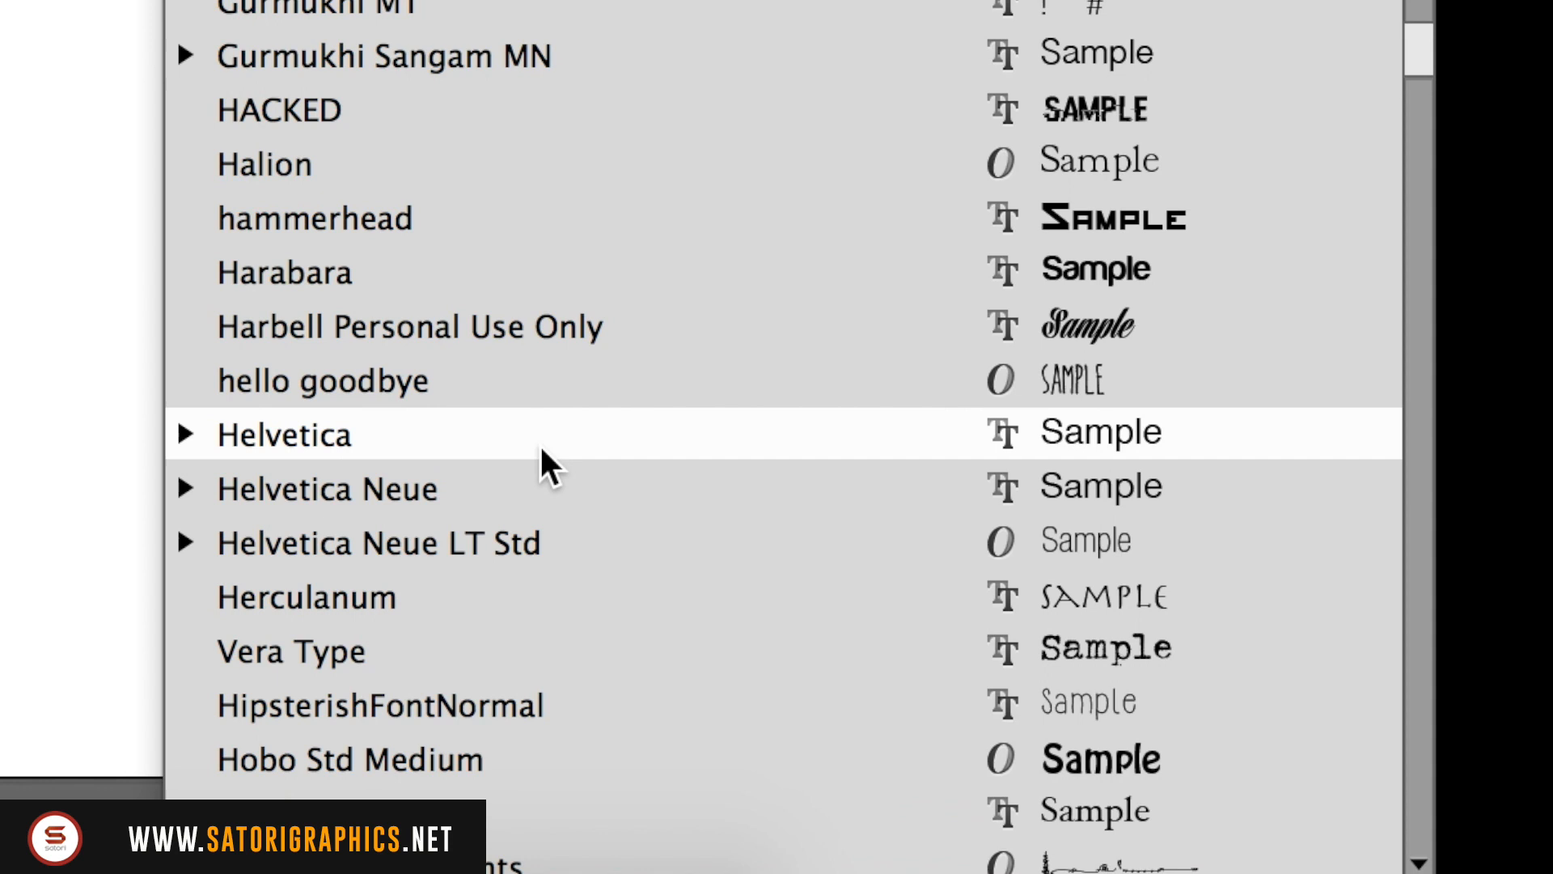
{"action": "left_click", "coordinate": [283, 433]}
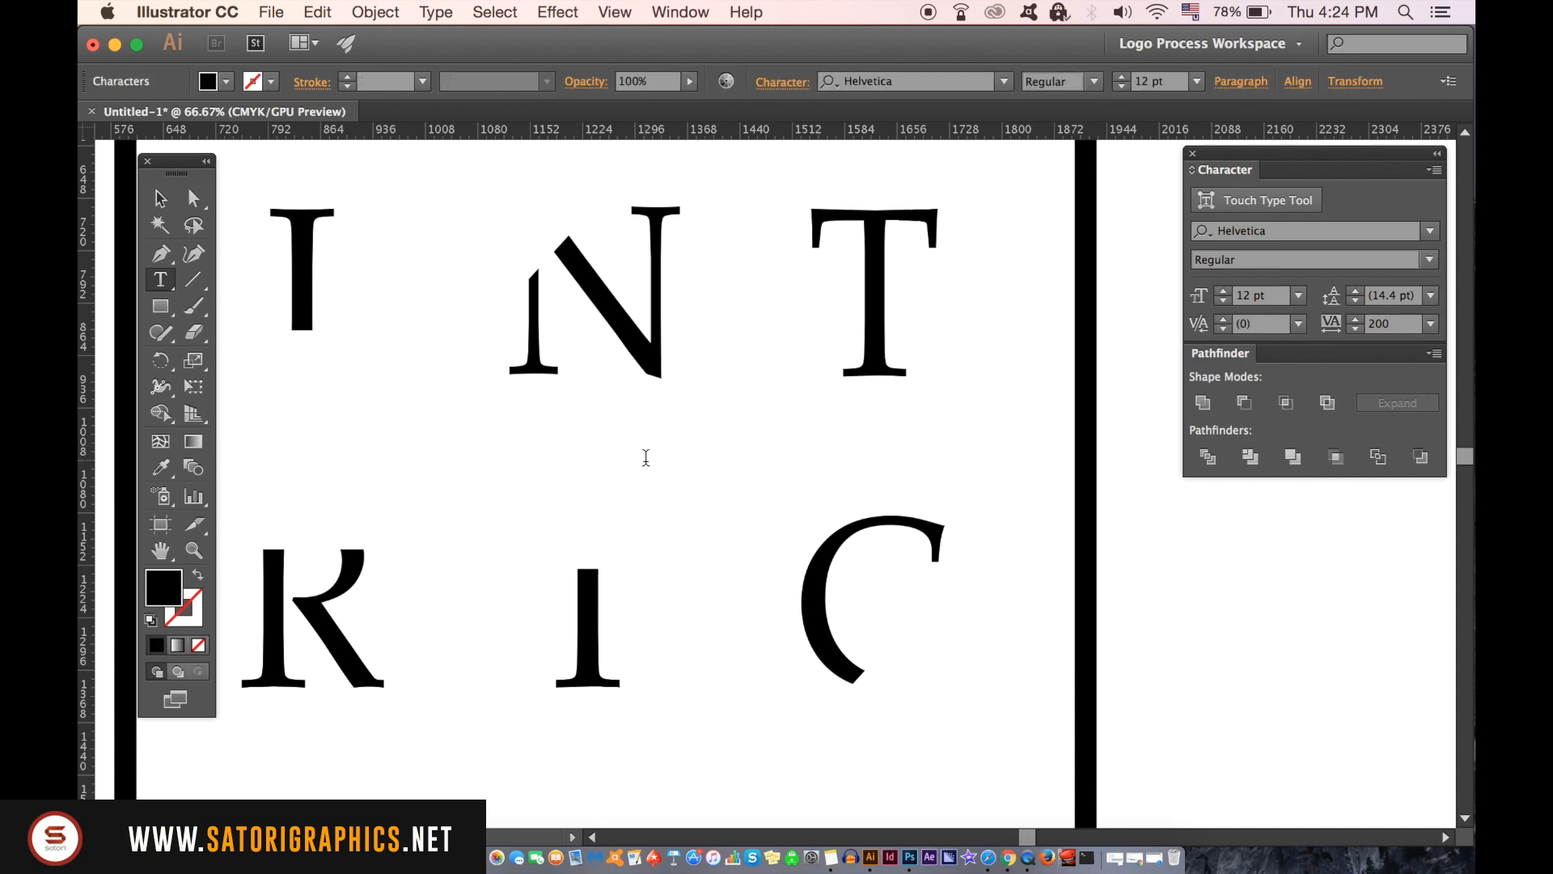
{"action": "type", "text": "Sophisti"}
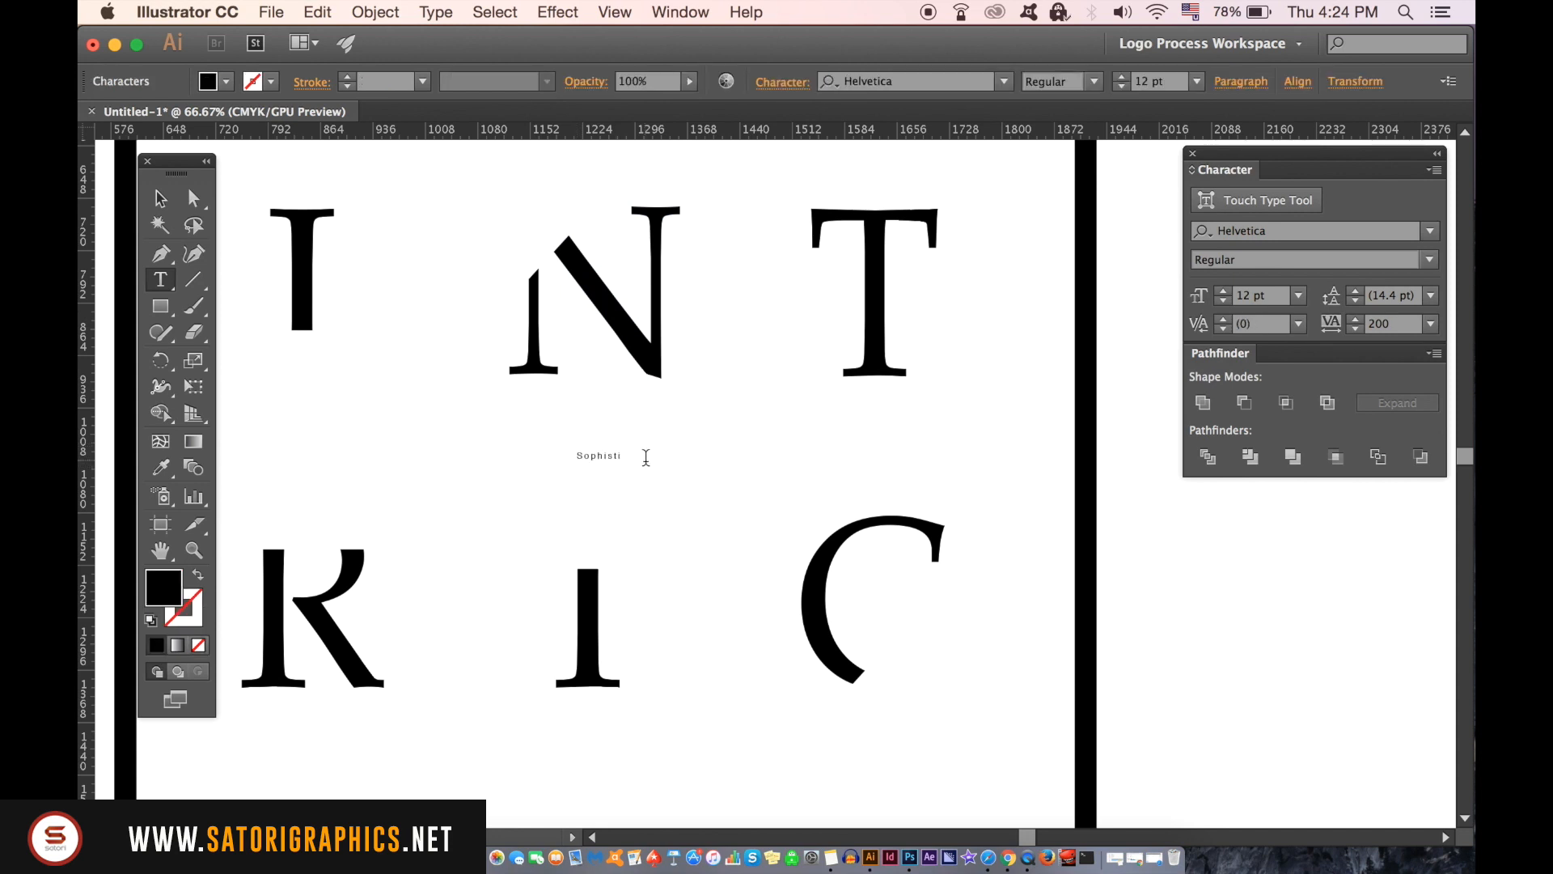
{"action": "type", "text": "cated Typography Design"}
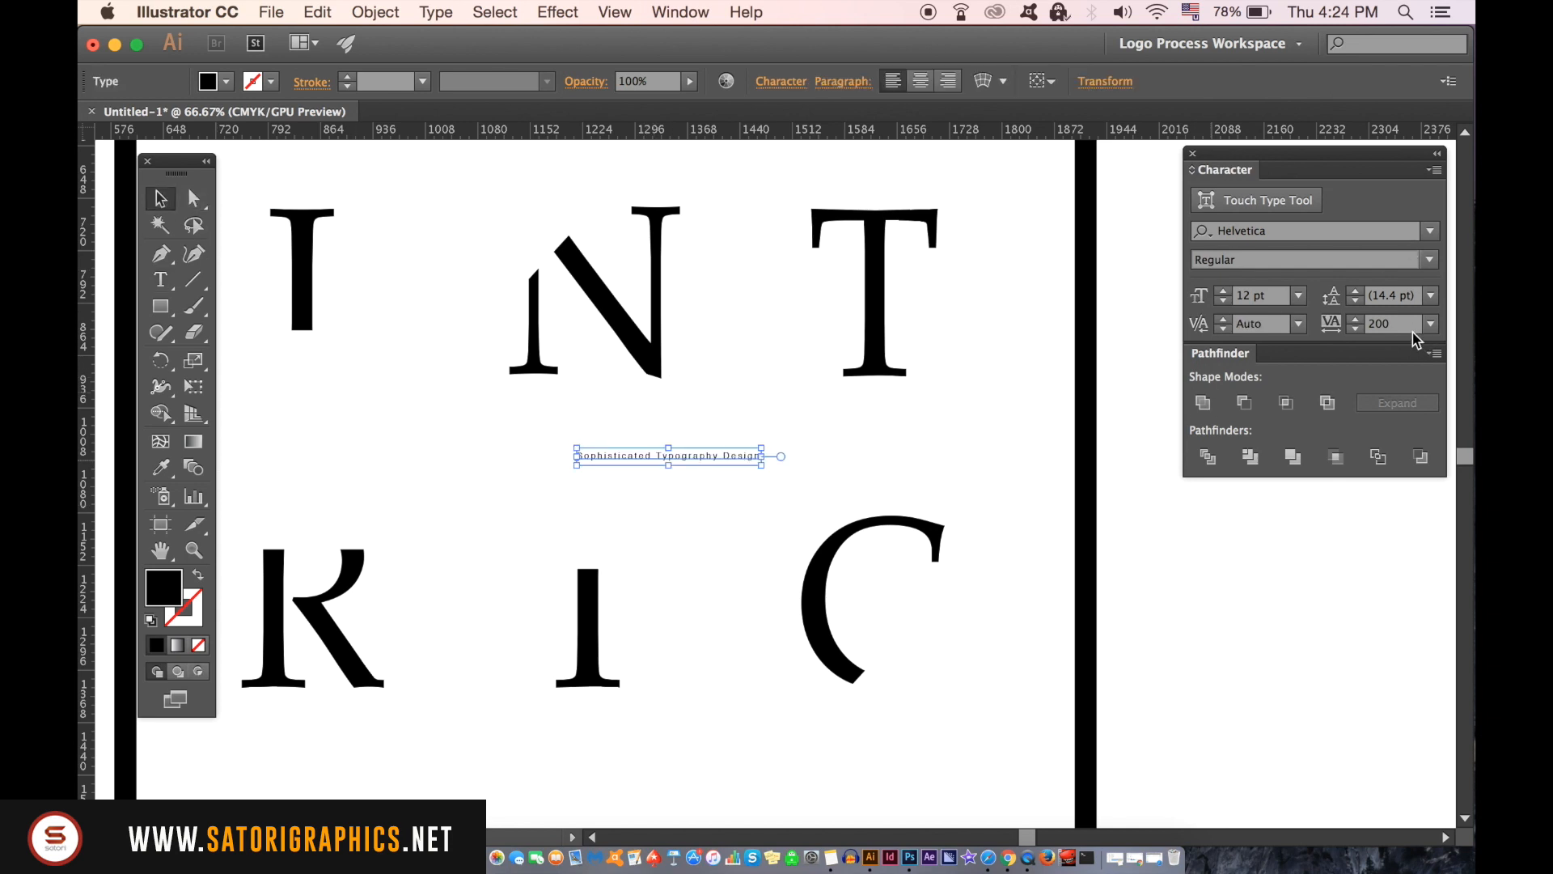
{"action": "left_click_drag", "start_coordinate": [669, 455], "coordinate": [842, 415]}
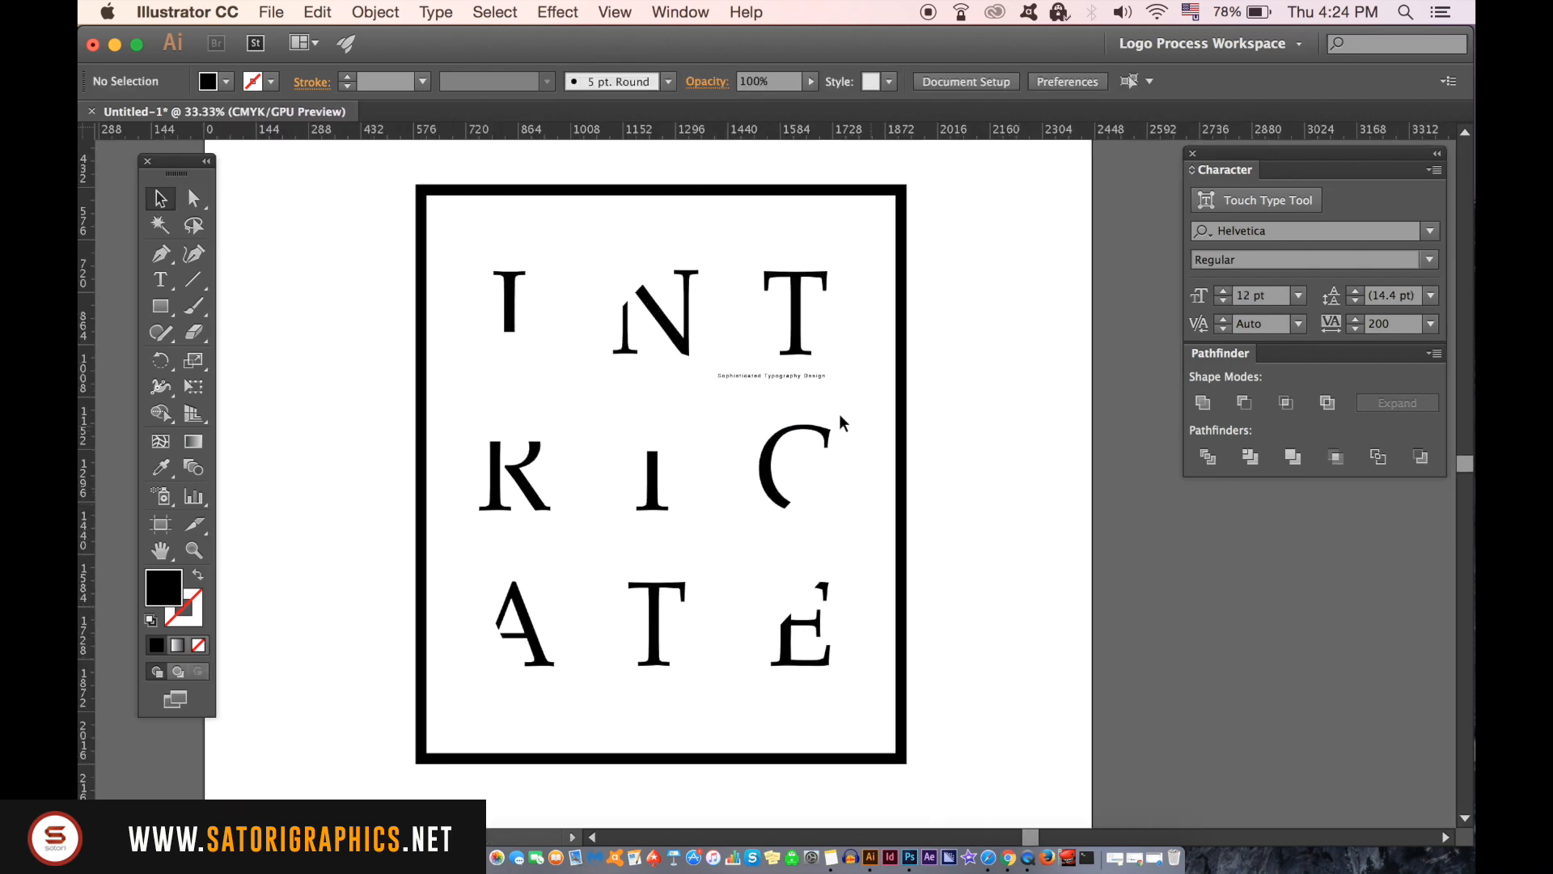
{"action": "left_click", "coordinate": [773, 375]}
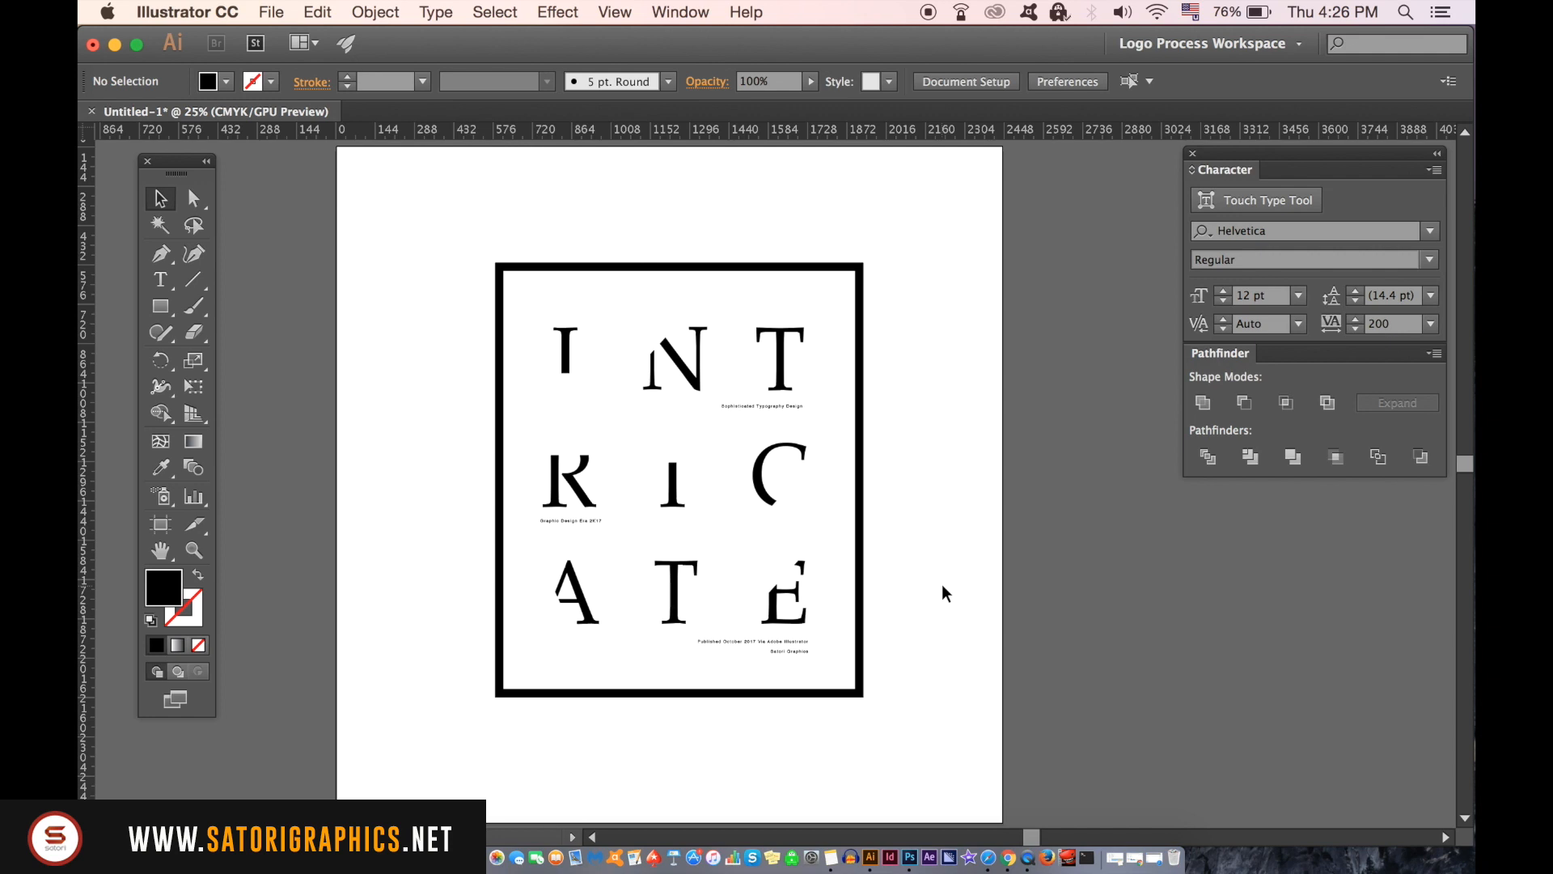
{"action": "mouse_move", "coordinate": [833, 418]}
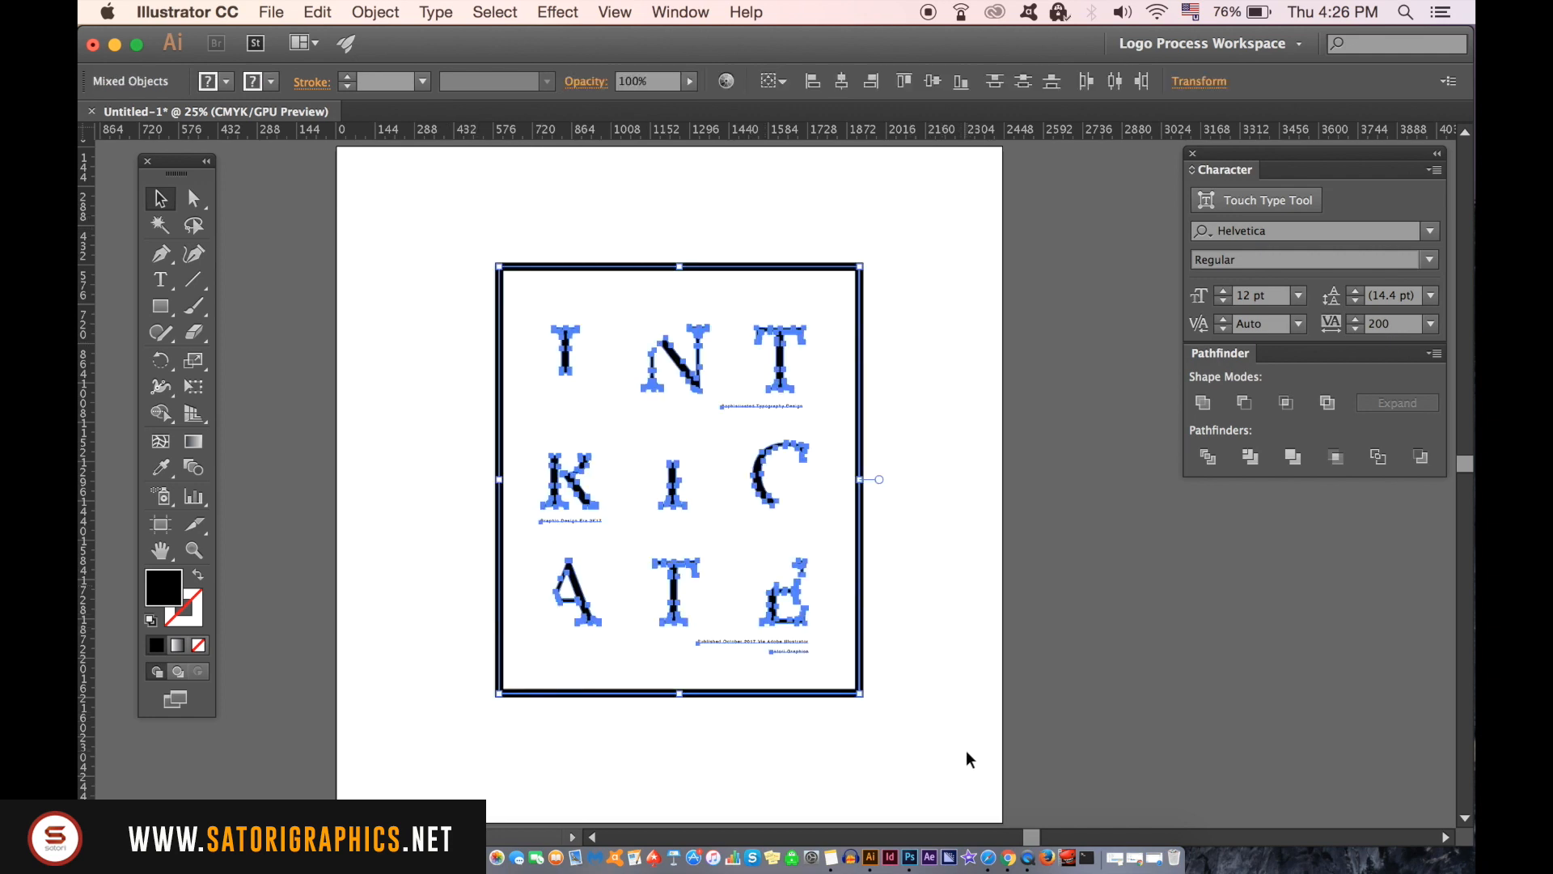
- Convert the Helvetica caption text to outlines with Type > Create Outlines
{"action": "left_click", "coordinate": [374, 12]}
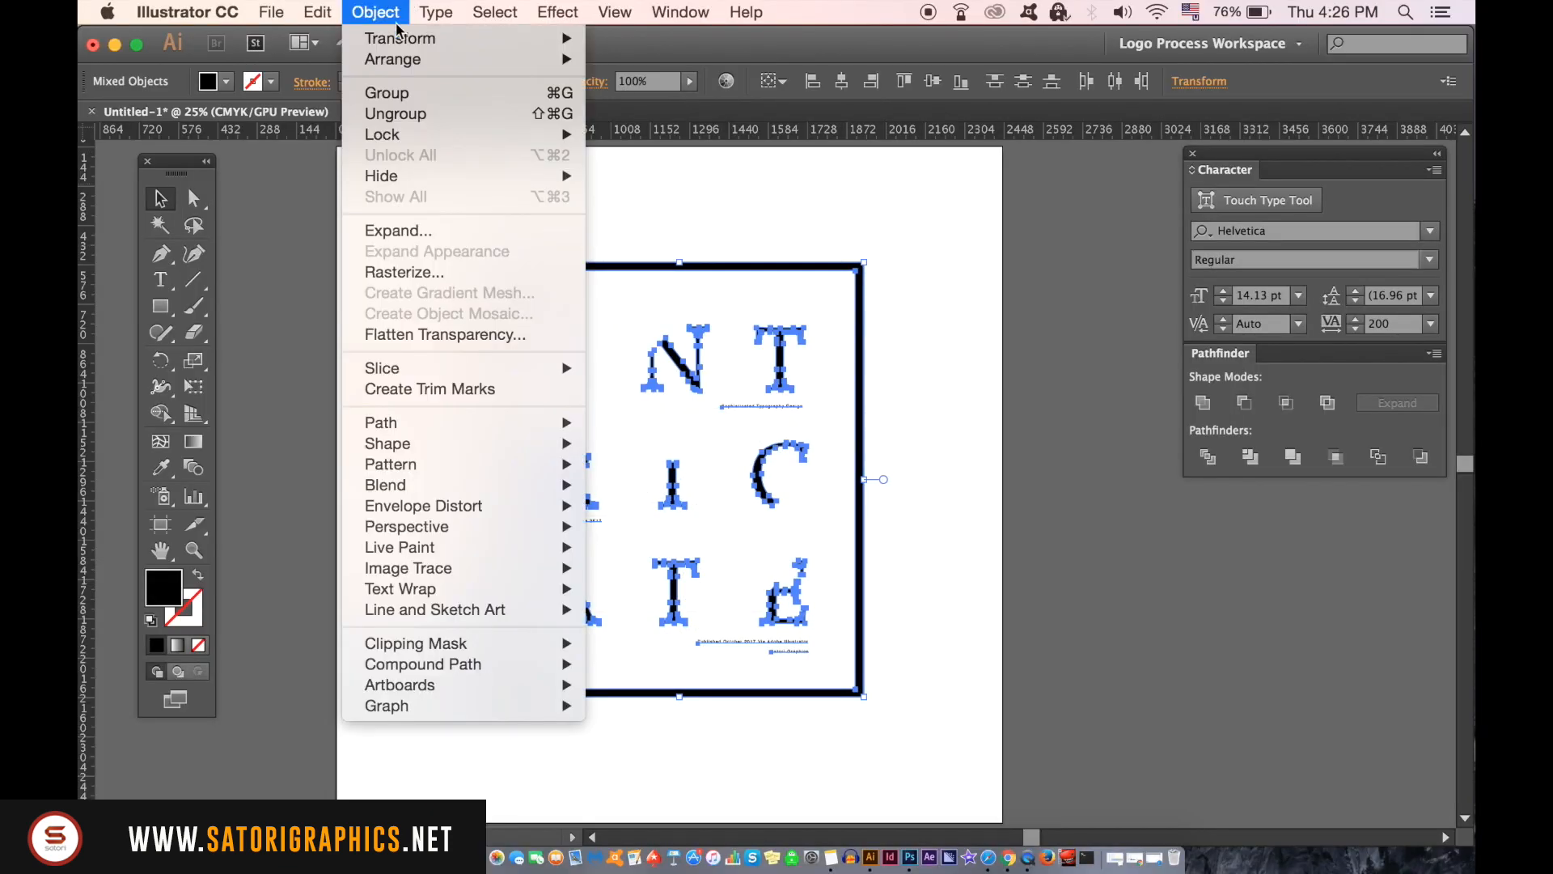
{"action": "left_click", "coordinate": [436, 12]}
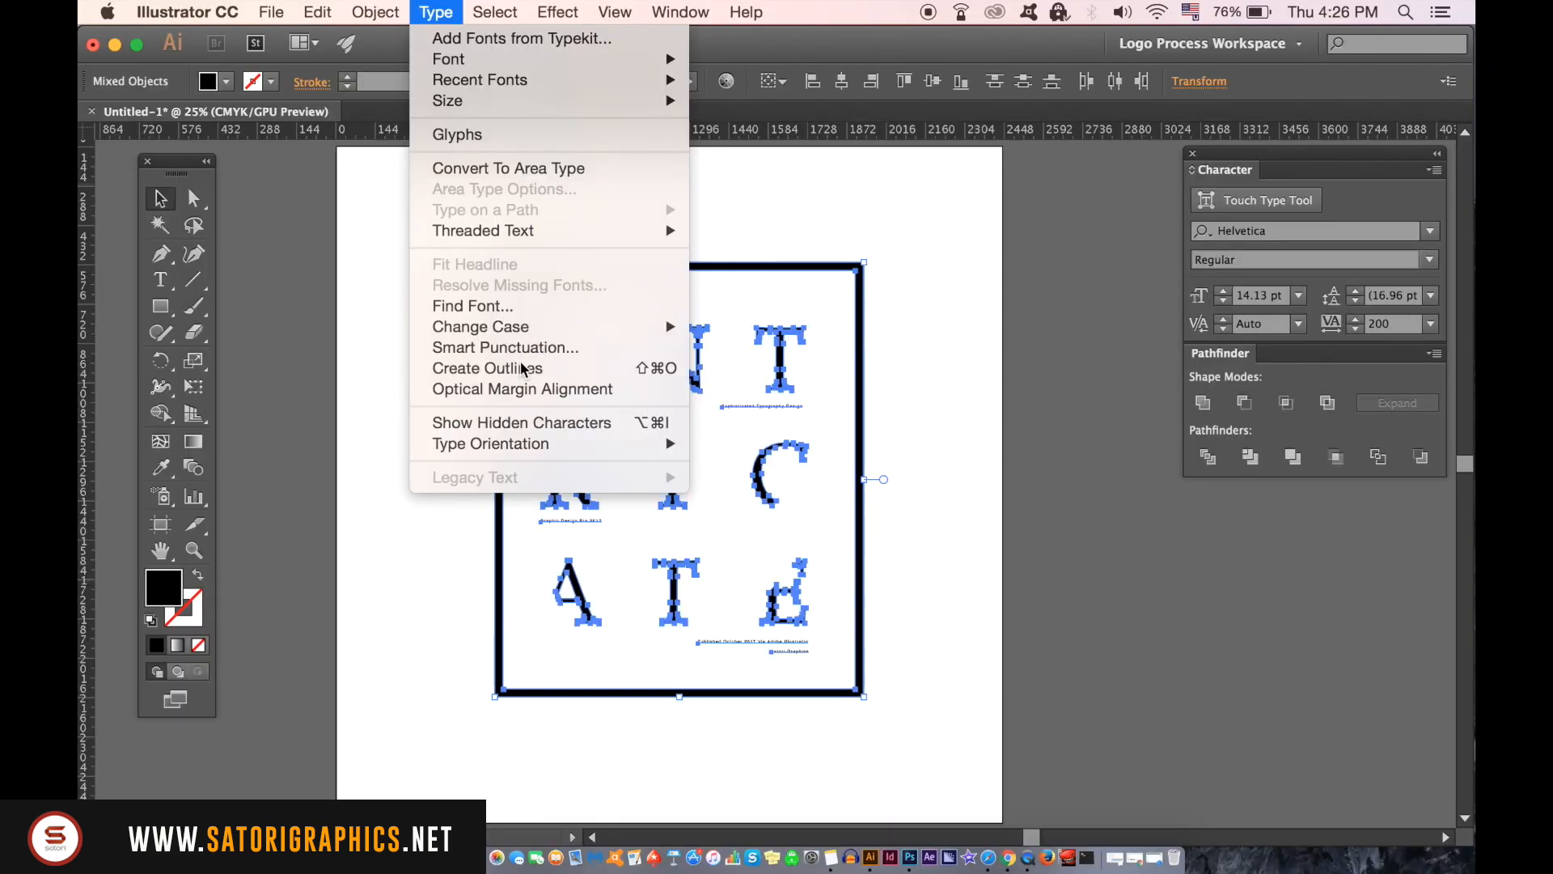
{"action": "left_click", "coordinate": [486, 367]}
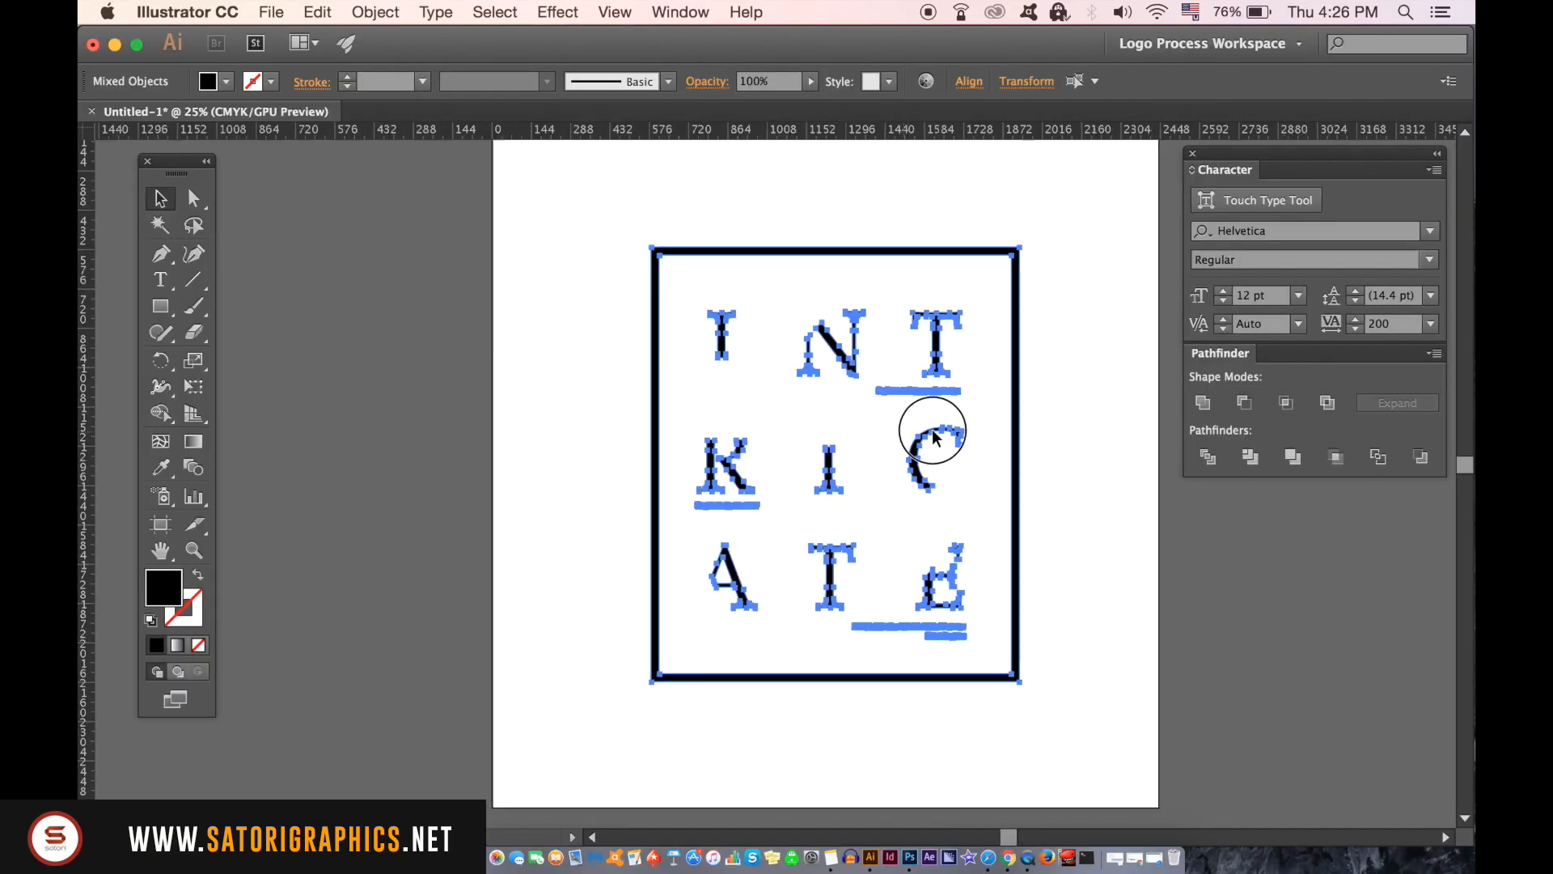